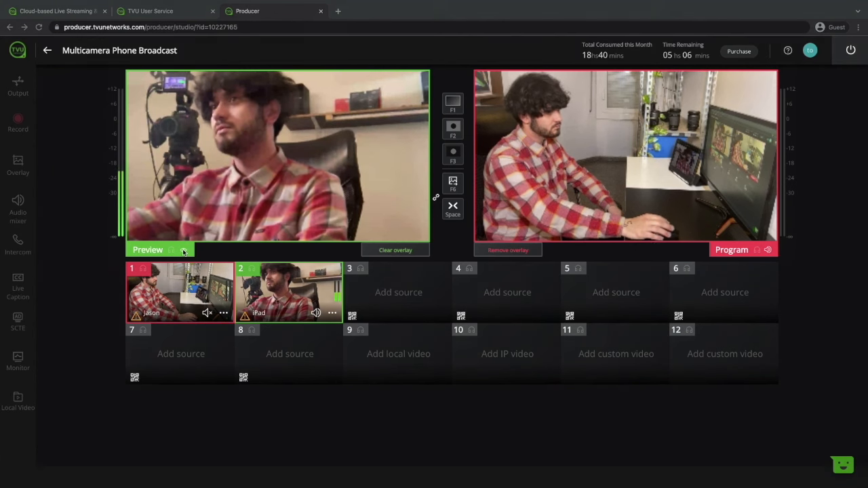
Create the 1080P25, 2-channel 'Multicamera Phone Broadcast' program and launch it.
left_click(183, 249)
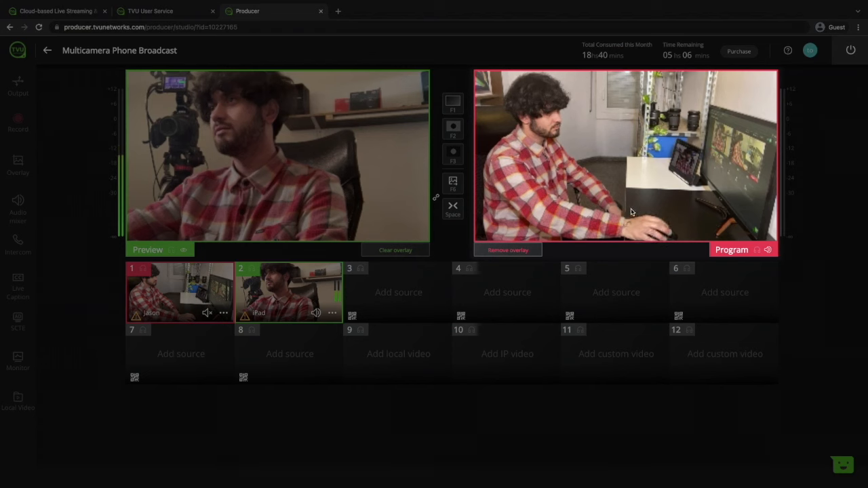
mouse_move(693, 242)
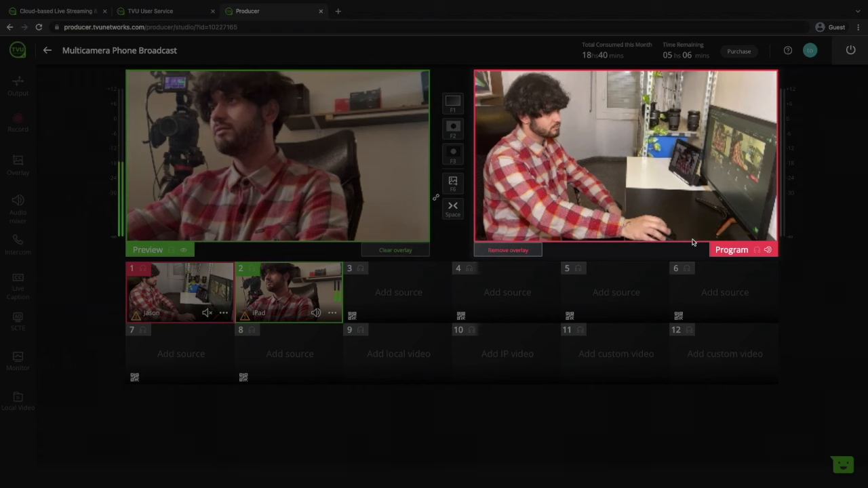
mouse_move(183, 249)
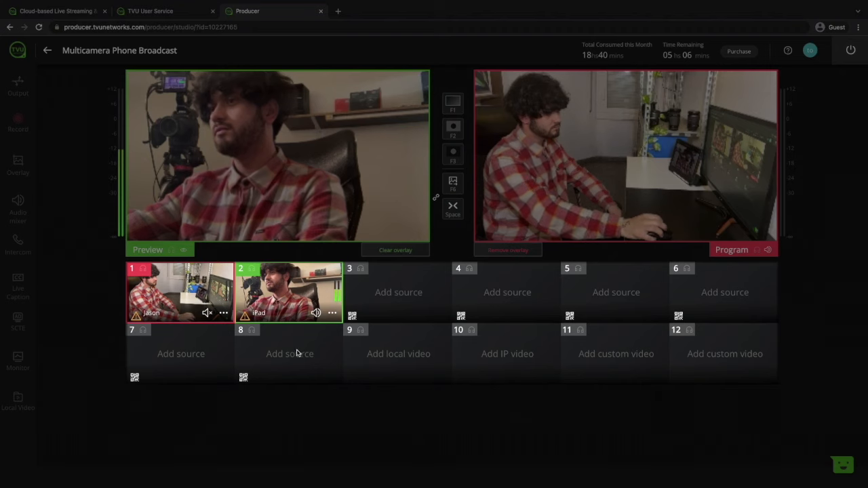
mouse_move(645, 361)
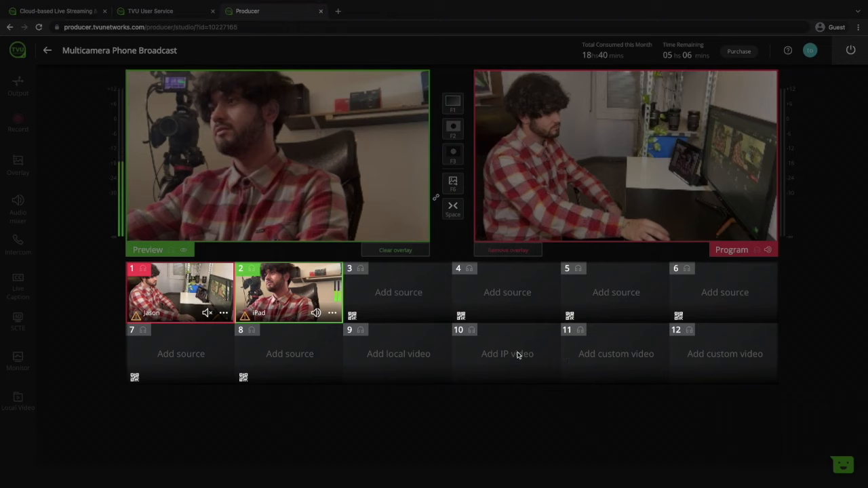
mouse_move(231, 368)
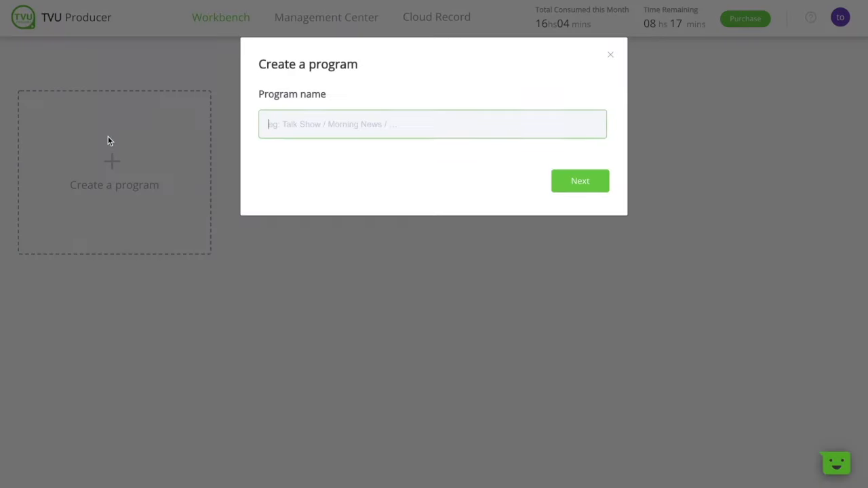
type("Multicamera")
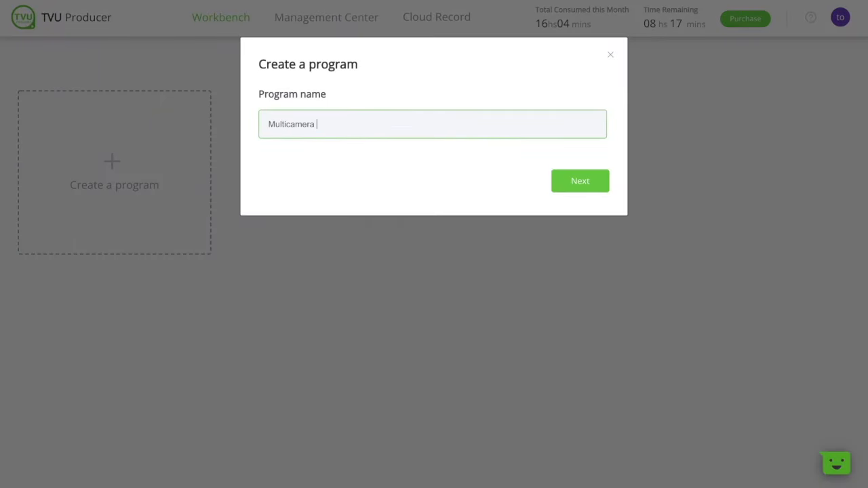
left_click(579, 180)
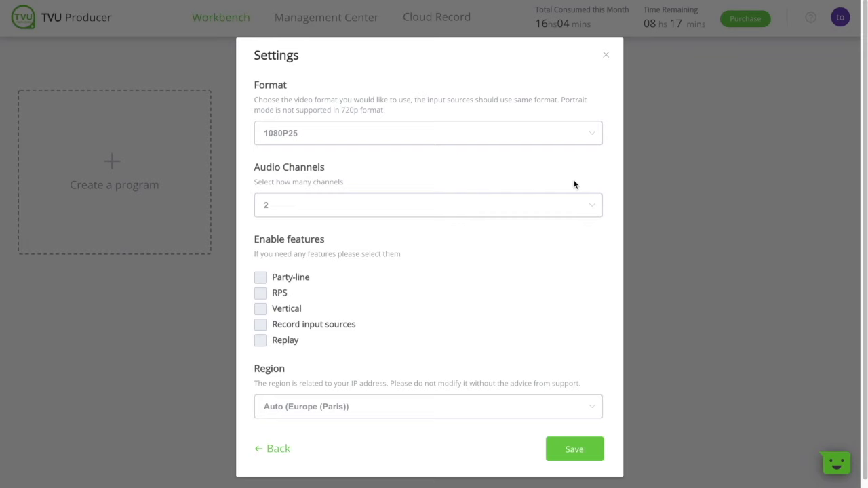
mouse_move(356, 134)
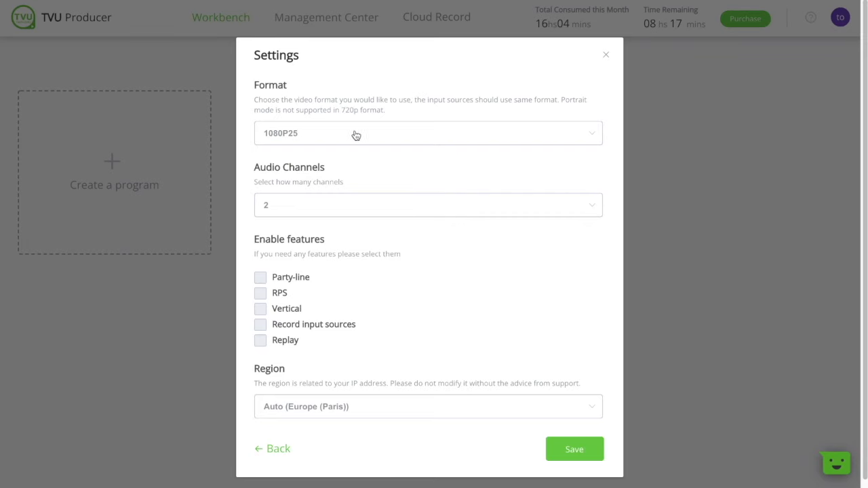
left_click(428, 133)
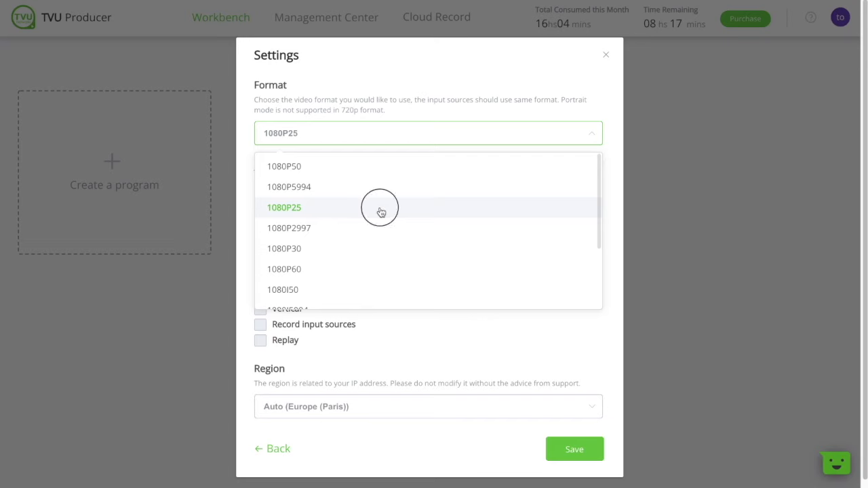
left_click(285, 207)
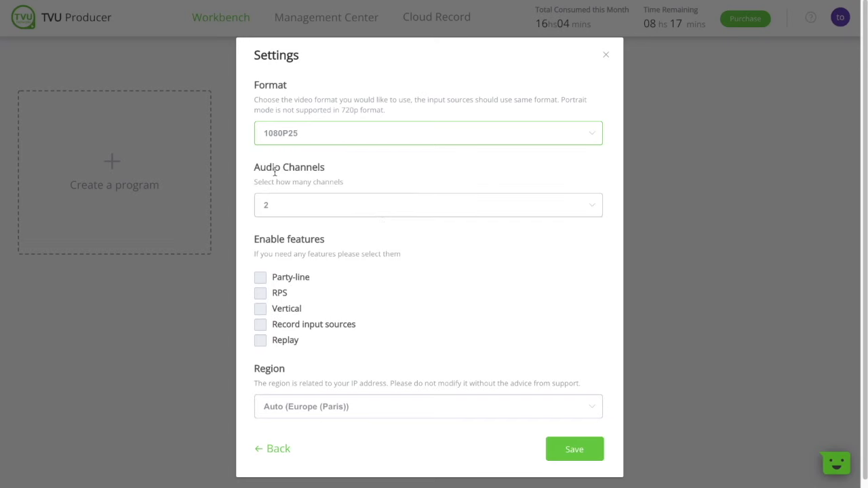
mouse_move(322, 215)
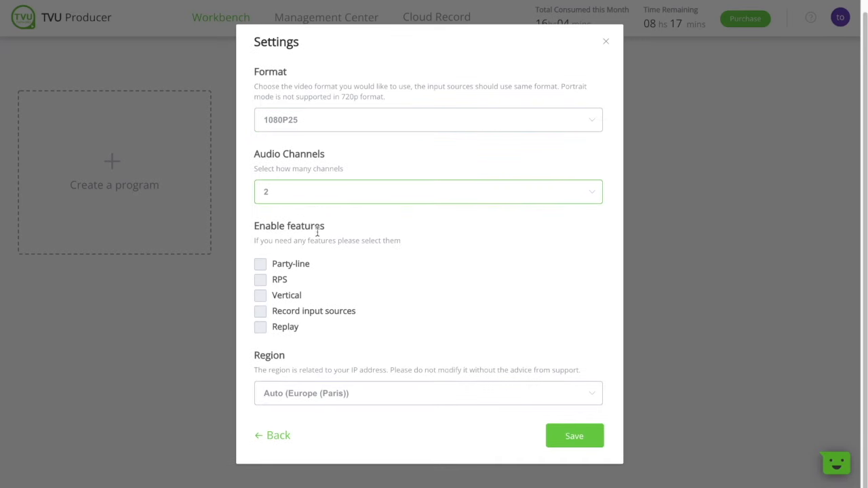
mouse_move(326, 265)
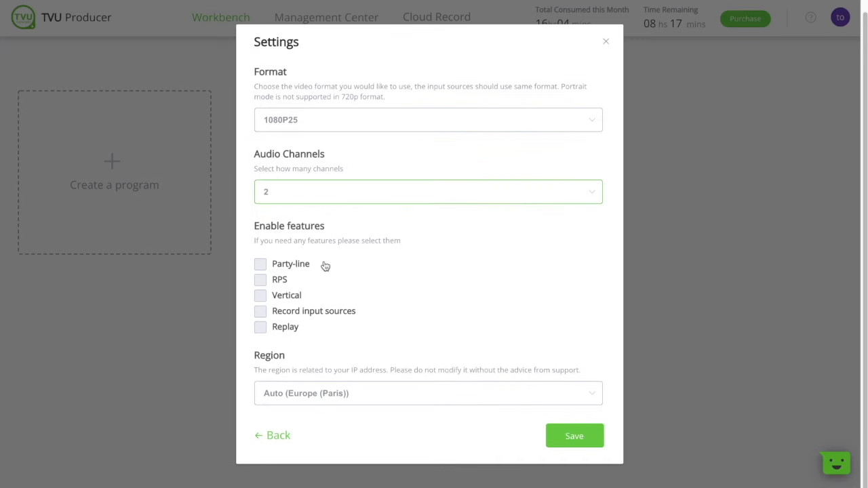
mouse_move(337, 299)
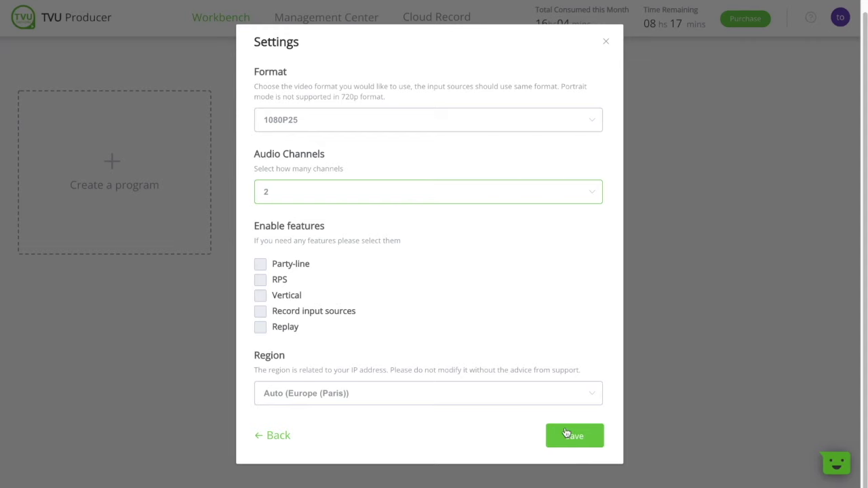
left_click(573, 435)
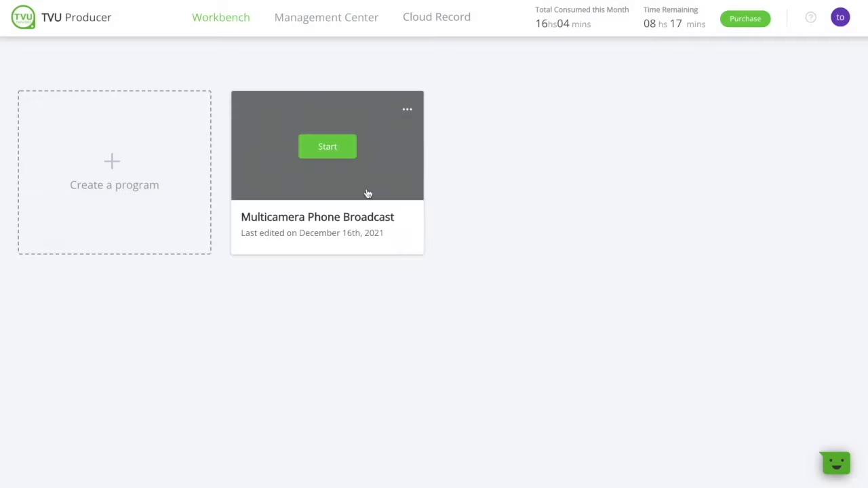
left_click(328, 146)
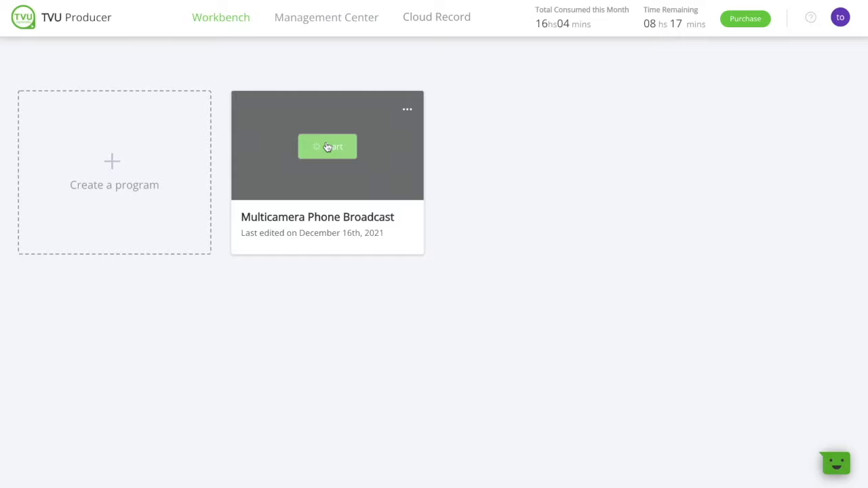
left_click(328, 146)
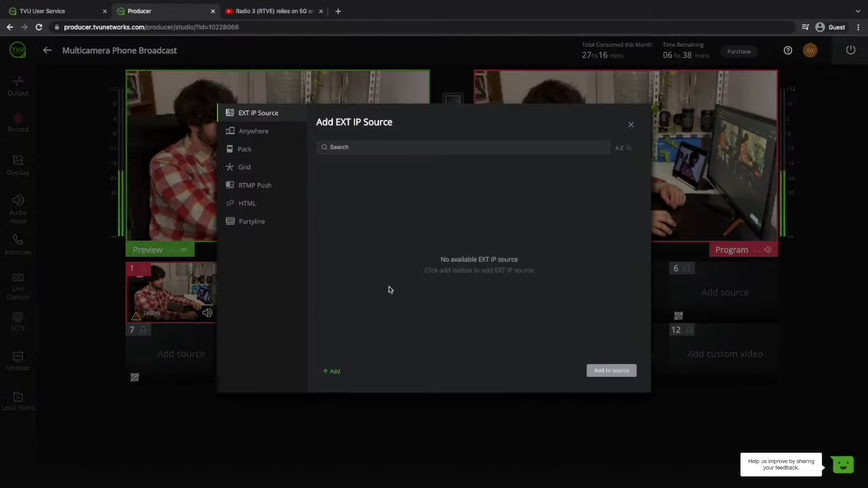
Add a YouTube EXT IP source named RADIO3 from the building video's share link as source 3.
left_click(331, 371)
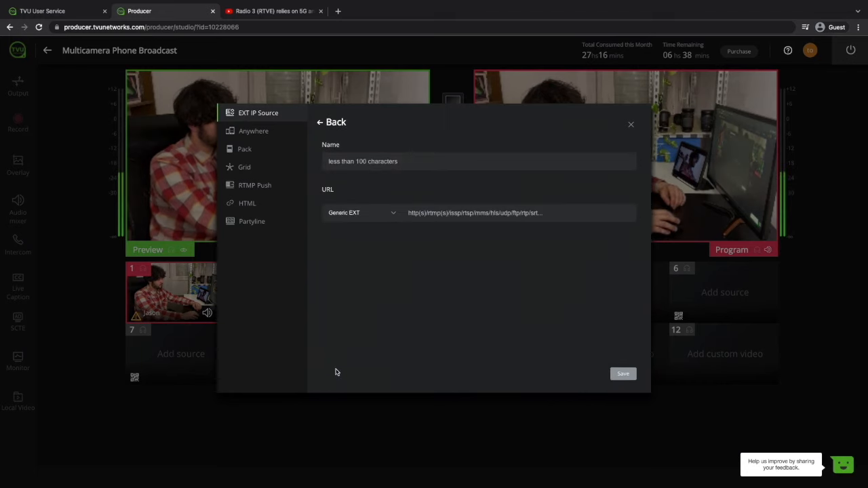
left_click(361, 212)
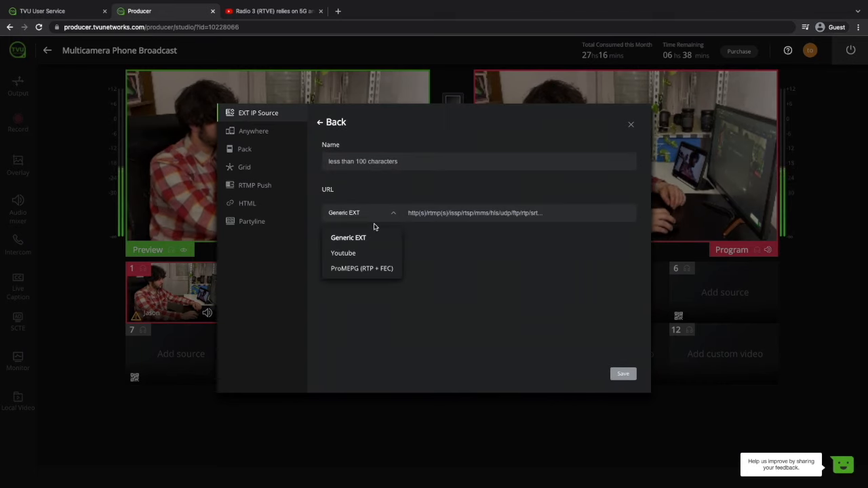
left_click(272, 11)
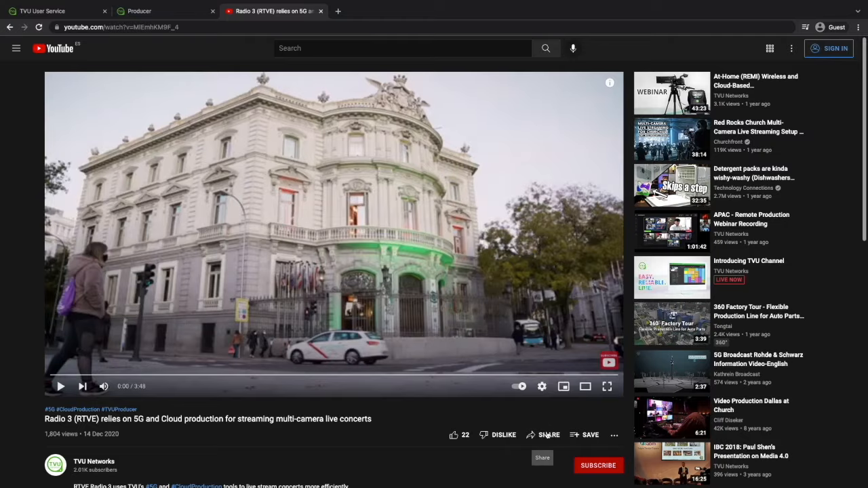
left_click(549, 434)
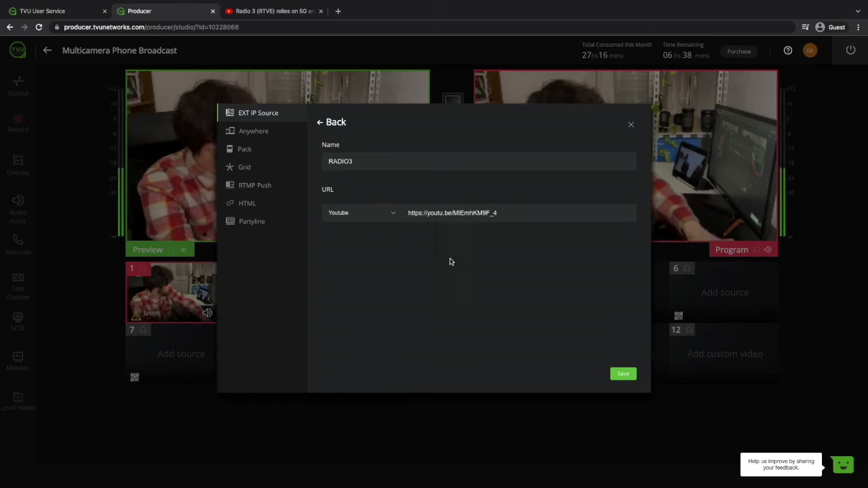
left_click(331, 122)
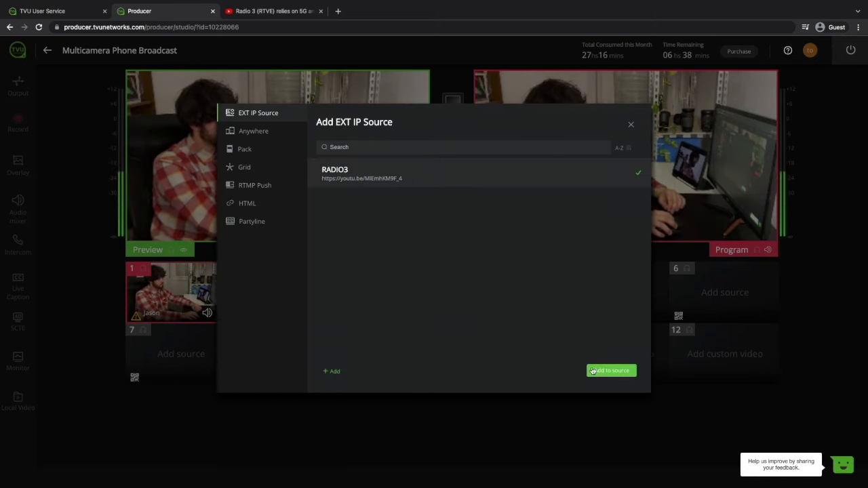
left_click(610, 370)
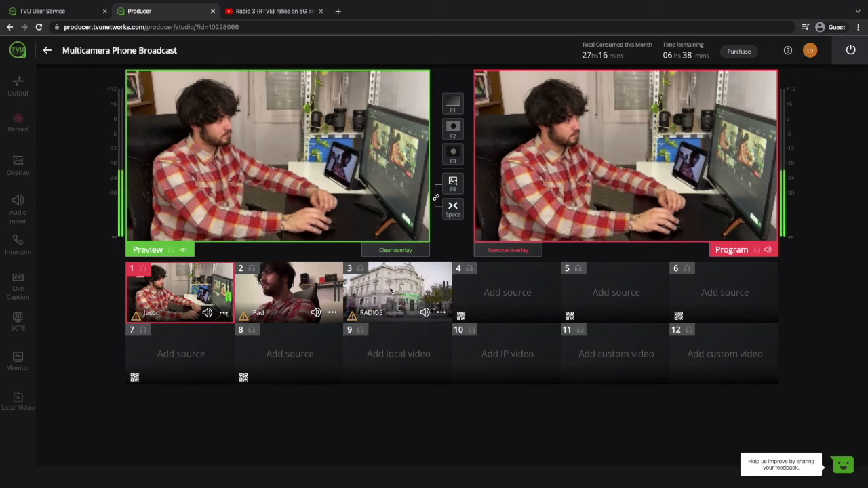
left_click(398, 293)
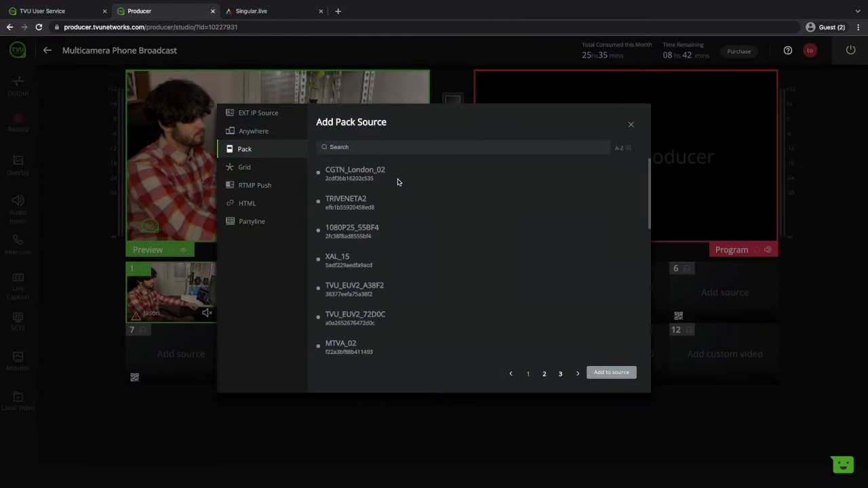
mouse_move(417, 224)
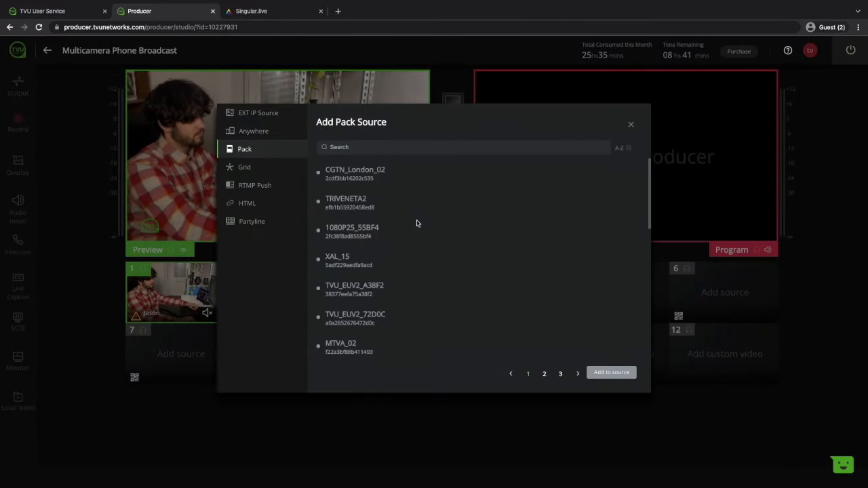
mouse_move(447, 292)
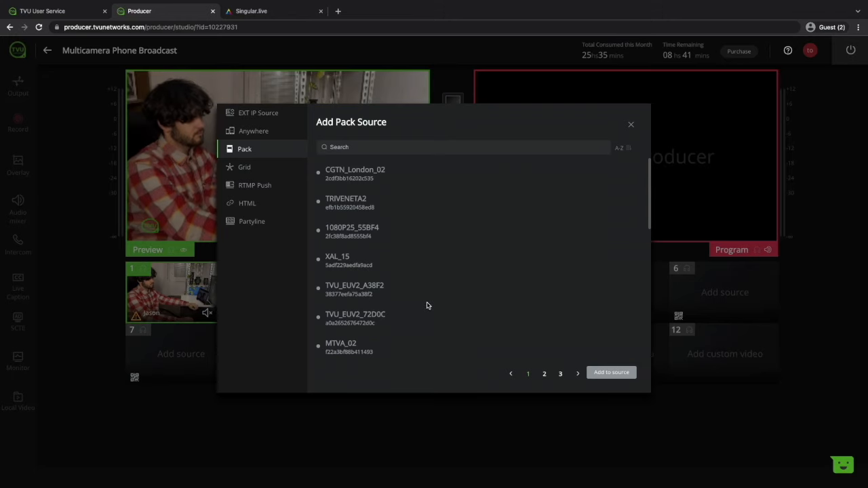
Browse the Grid, RTMP Push, HTML and Partyline source types in the Add Source dialog.
left_click(245, 166)
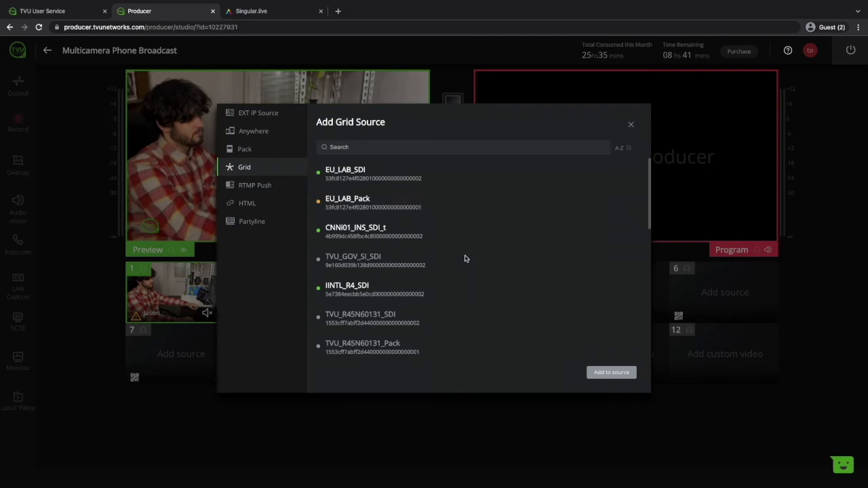
left_click(254, 185)
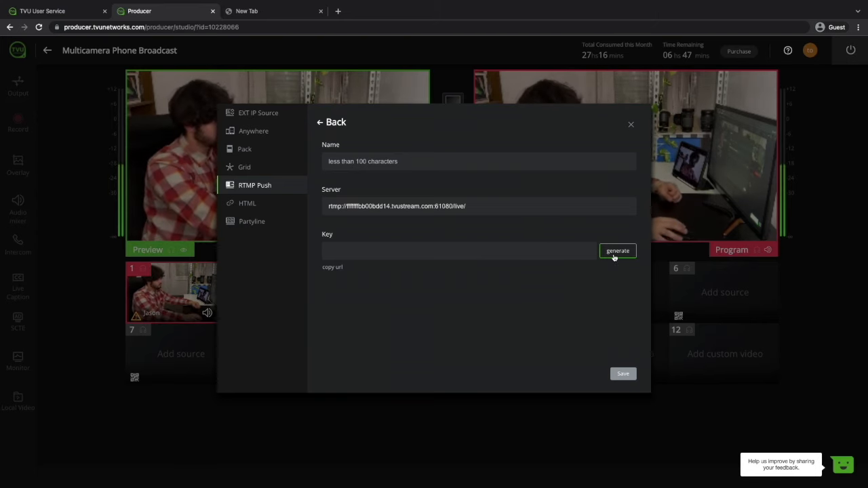
left_click(617, 250)
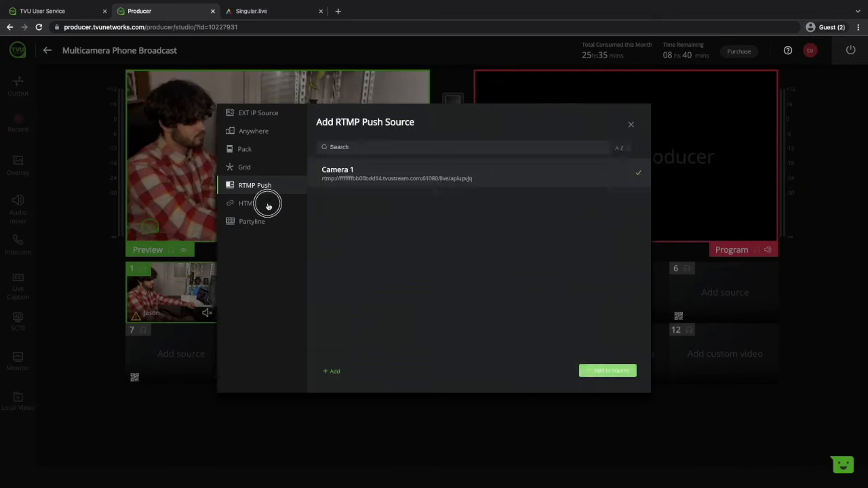
left_click(247, 203)
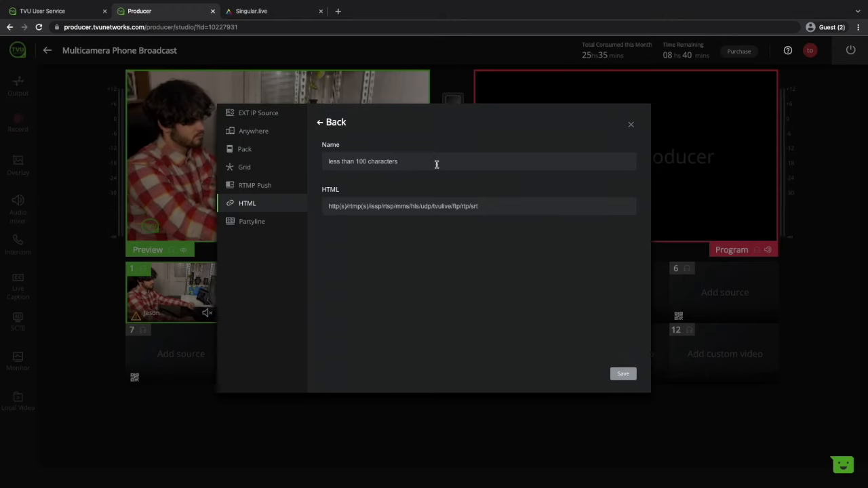
left_click(251, 221)
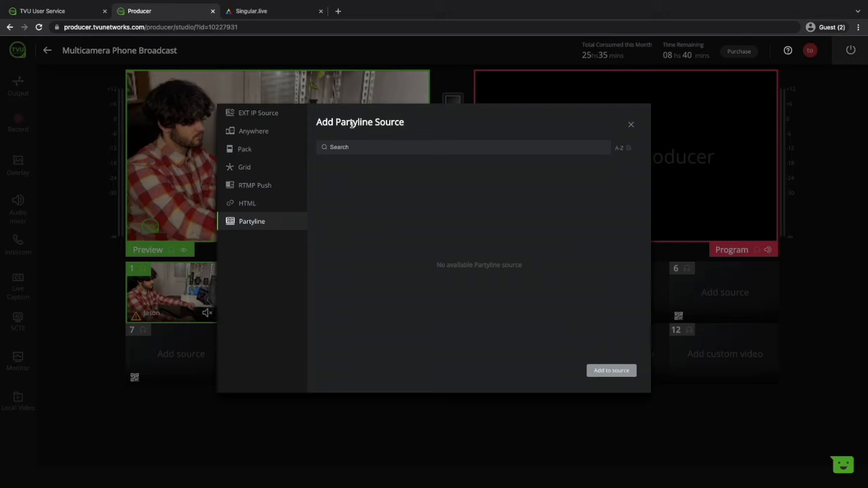
mouse_move(355, 219)
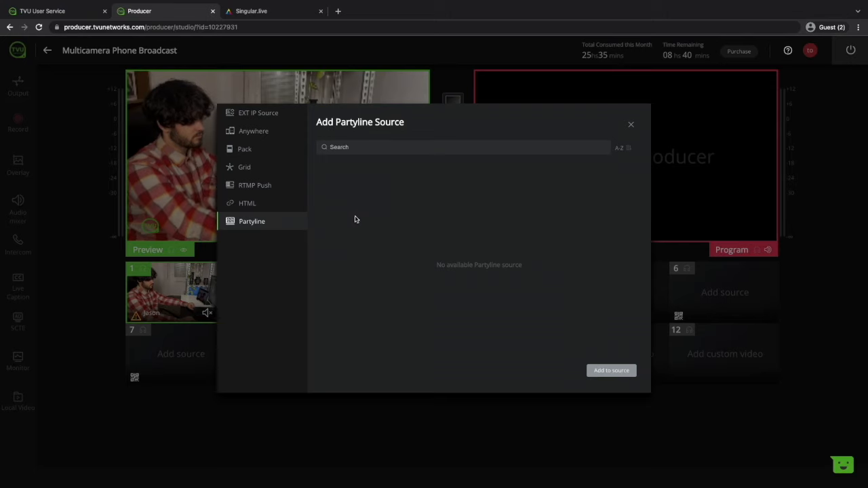
mouse_move(475, 303)
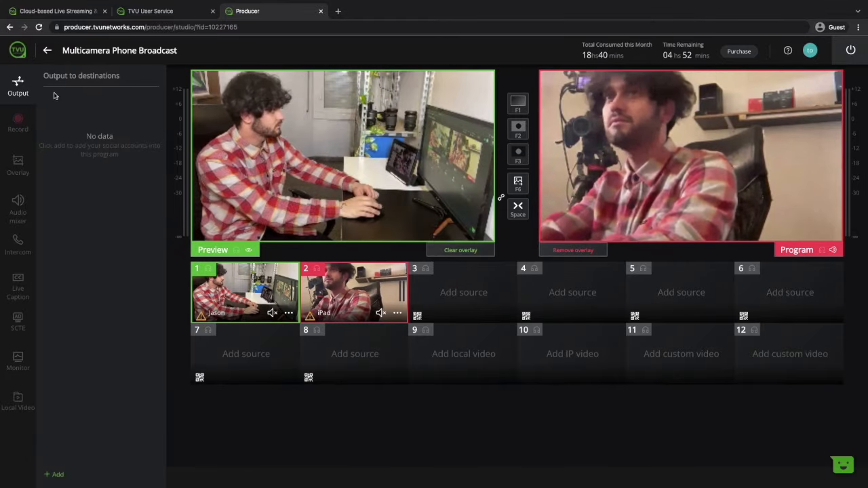
Authenticate and save the Jason_TVU_Youtube YouTube output at 1920x1080, bitrate 5120.
left_click(57, 474)
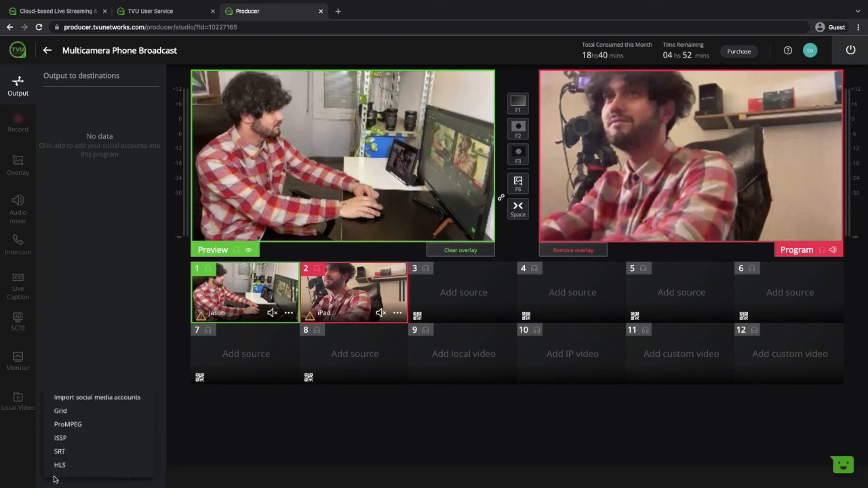
mouse_move(97, 397)
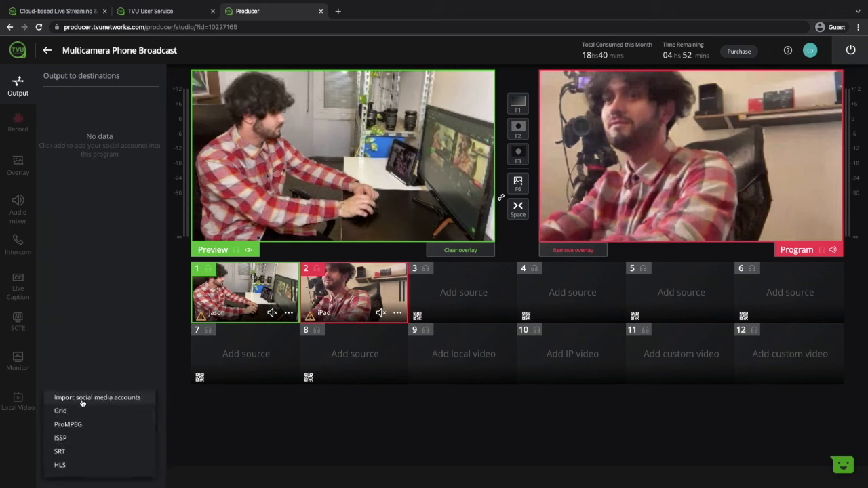
left_click(97, 397)
type("Jason_")
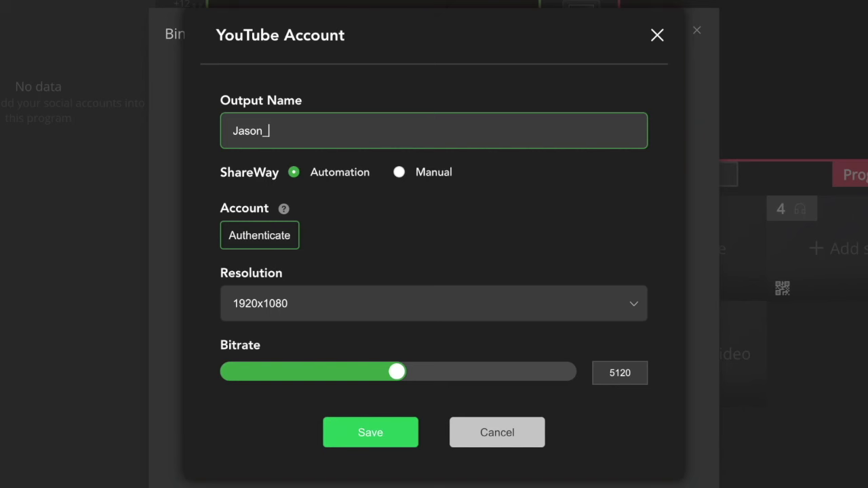
type("TVU_Youtube")
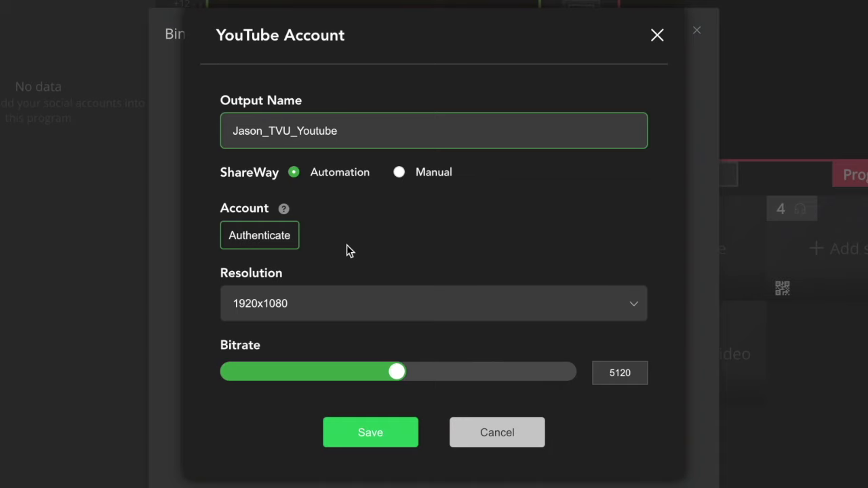
left_click(259, 234)
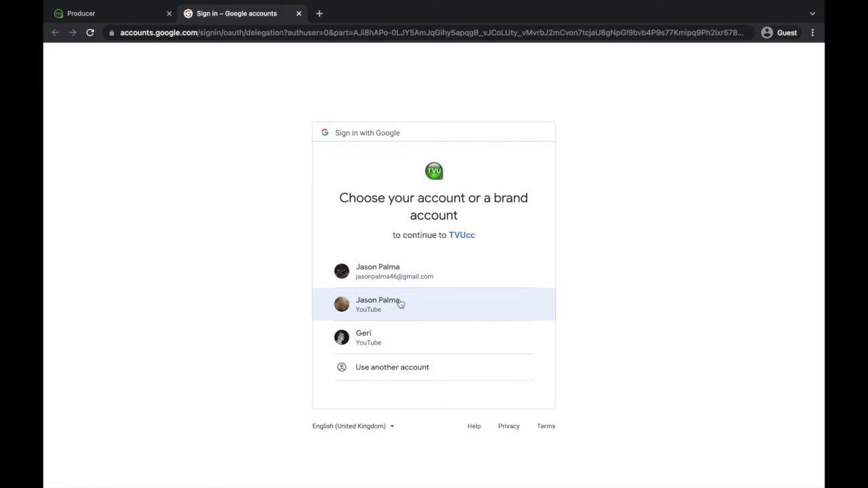
left_click(400, 305)
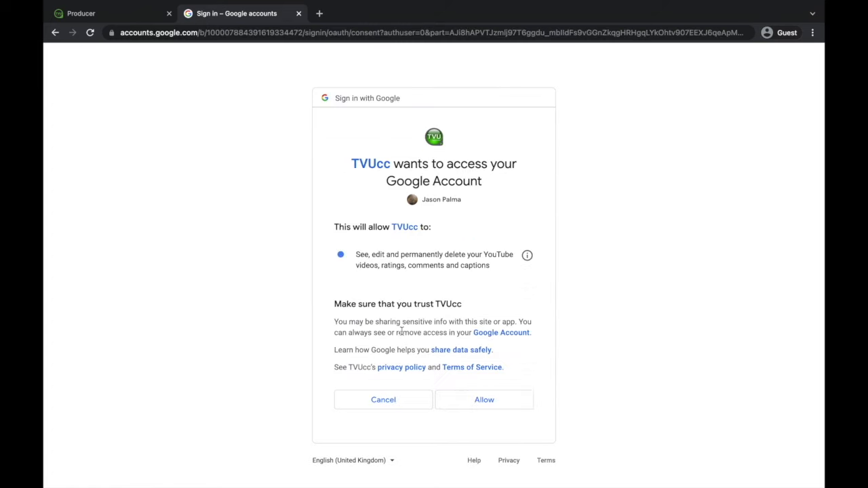
left_click(485, 399)
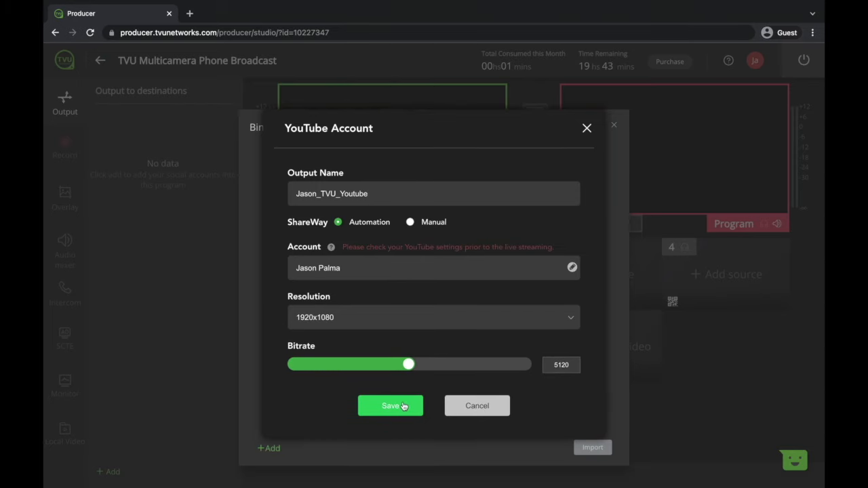
left_click(390, 406)
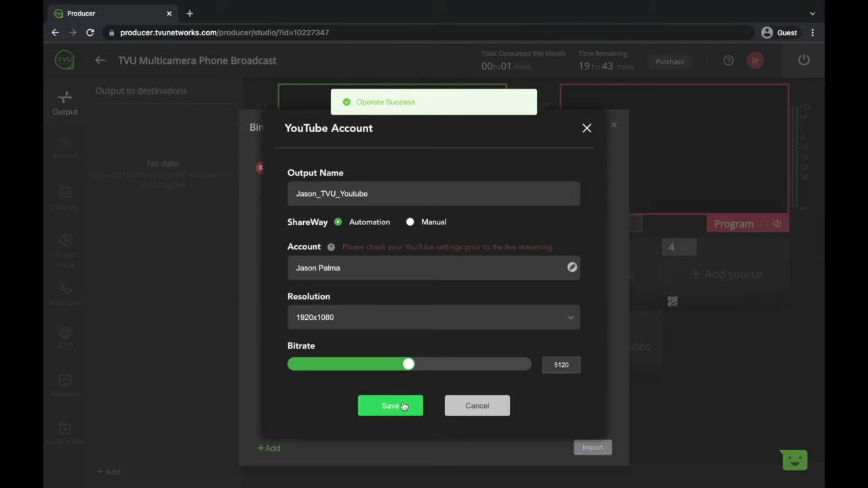
left_click(390, 405)
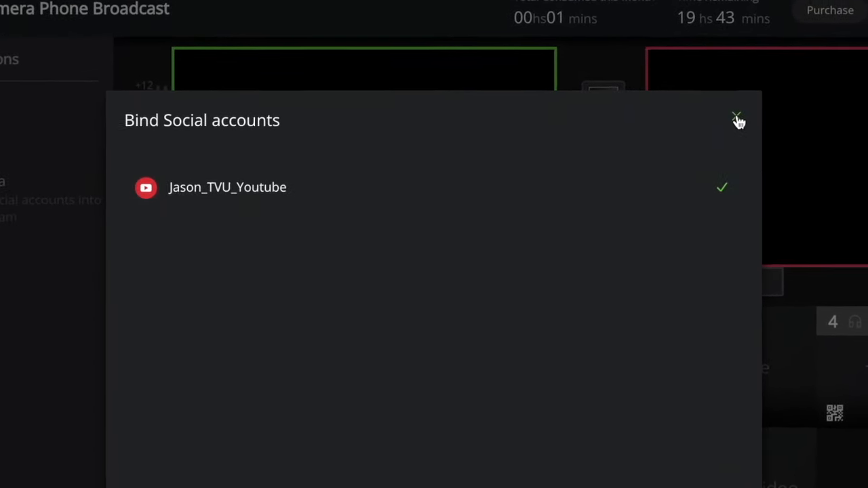
Upload the TVU Networks PNG logo and apply it as an overlay on the program.
left_click(737, 116)
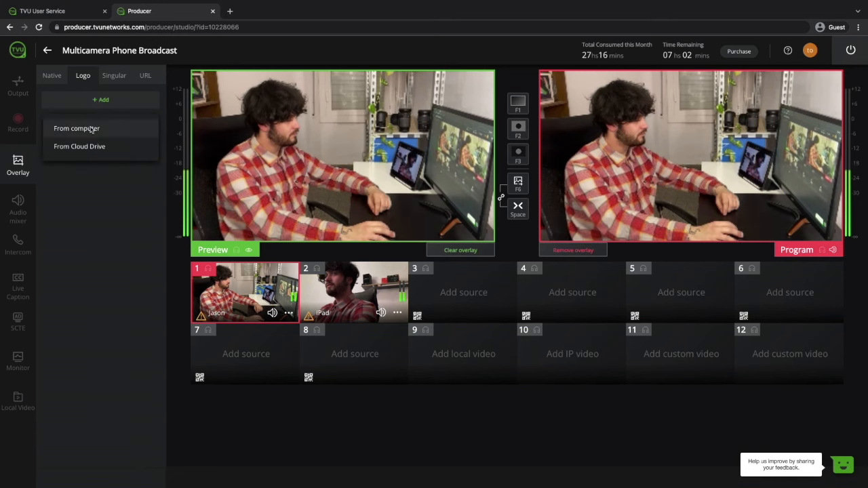
left_click(77, 128)
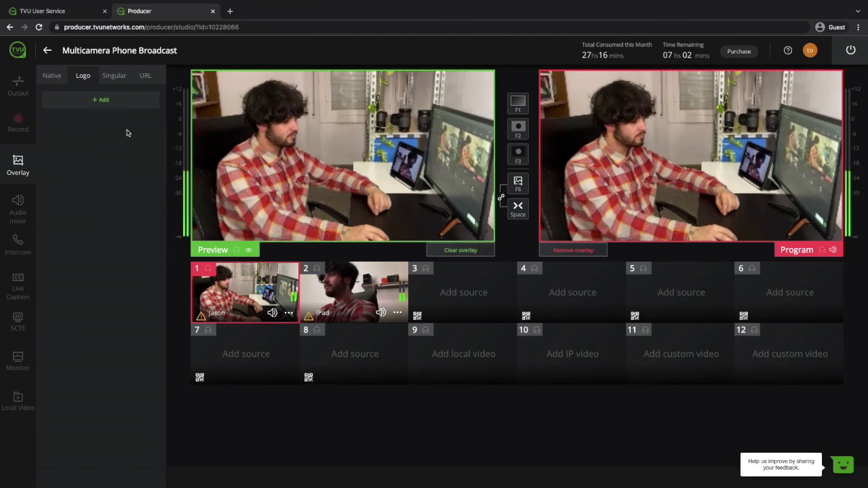
left_click(100, 100)
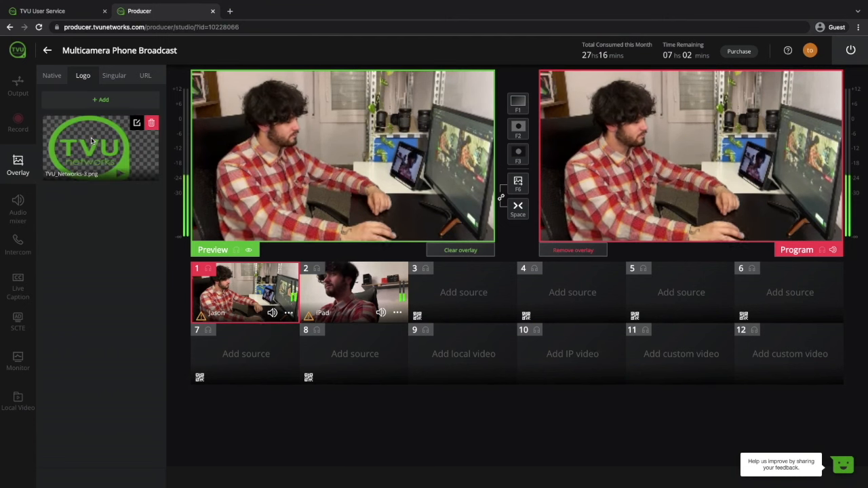
left_click(92, 146)
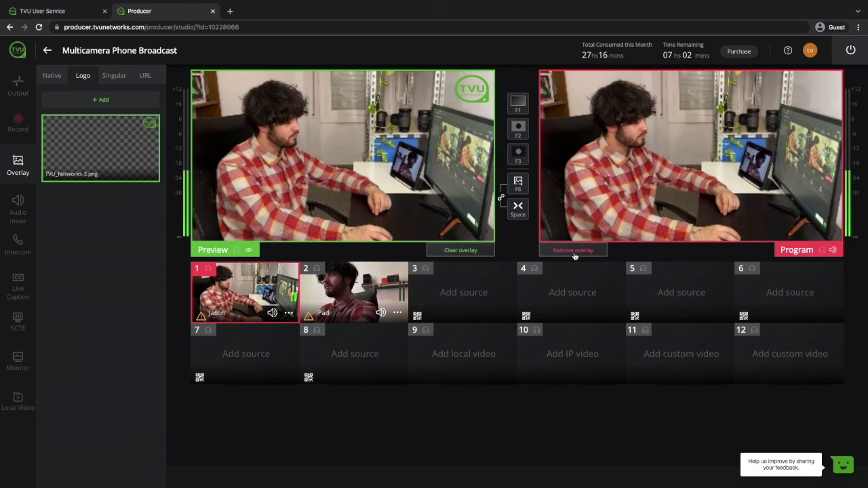
left_click(51, 75)
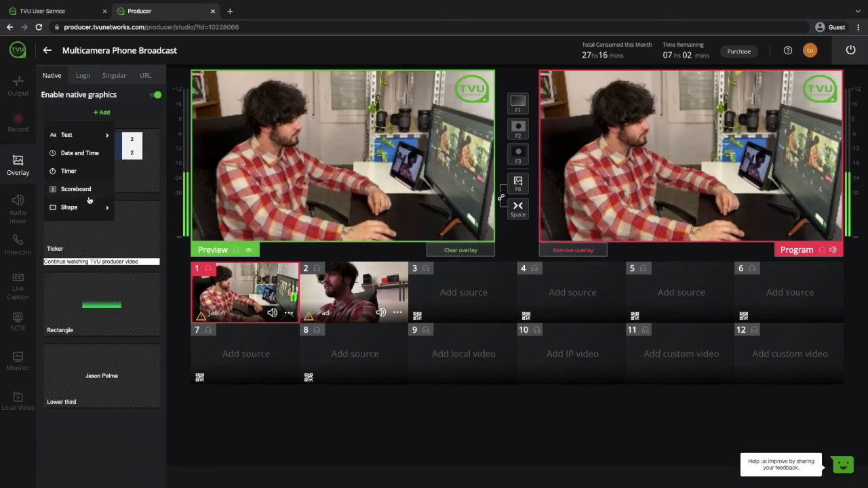
Add and enable a Team A/Team B scoreboard, then dissolve camera 1 to program.
left_click(75, 188)
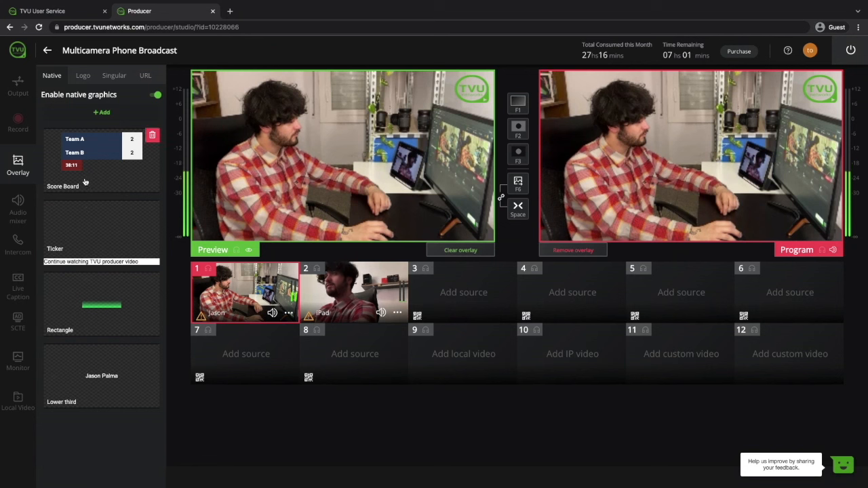
left_click(78, 140)
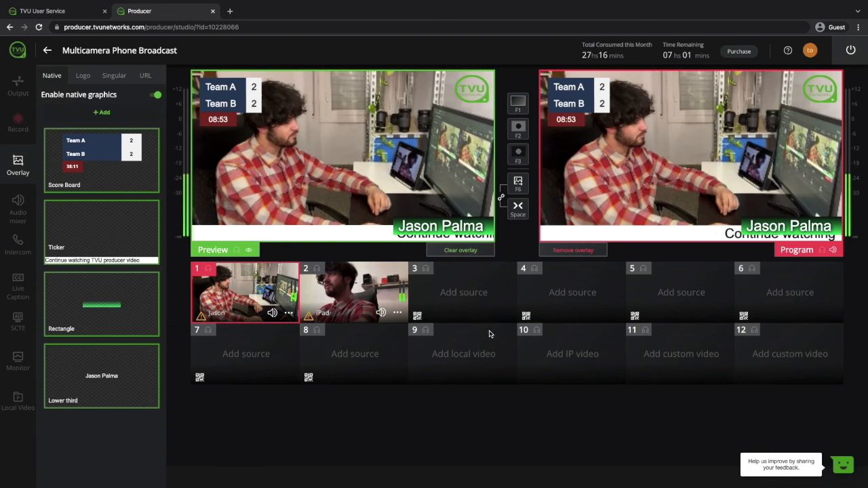
left_click(145, 75)
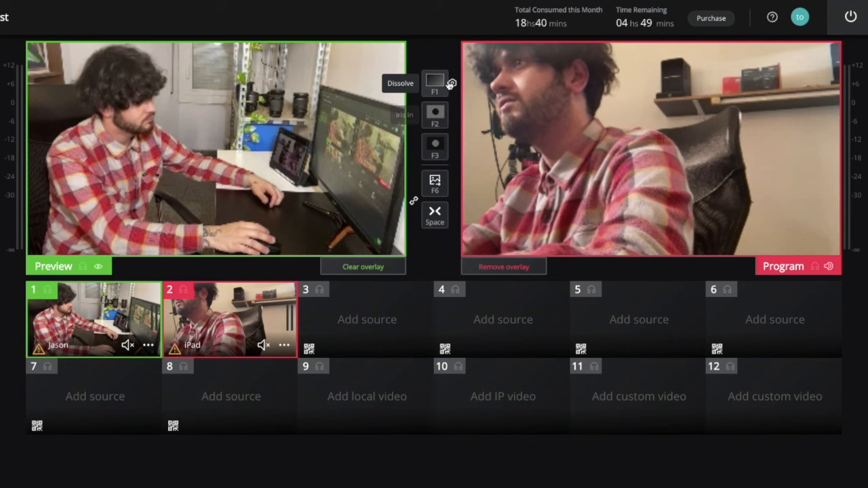
left_click(435, 114)
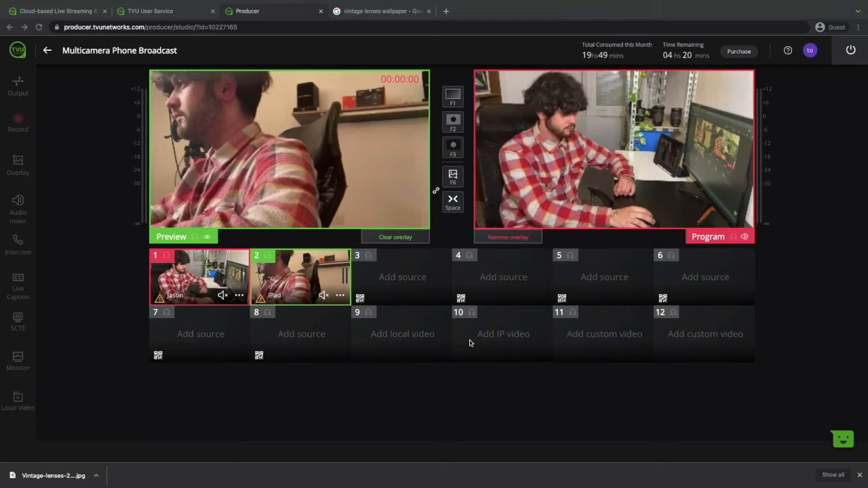
Build a custom source with two camera feeds over the vintage-lens background photo.
left_click(604, 333)
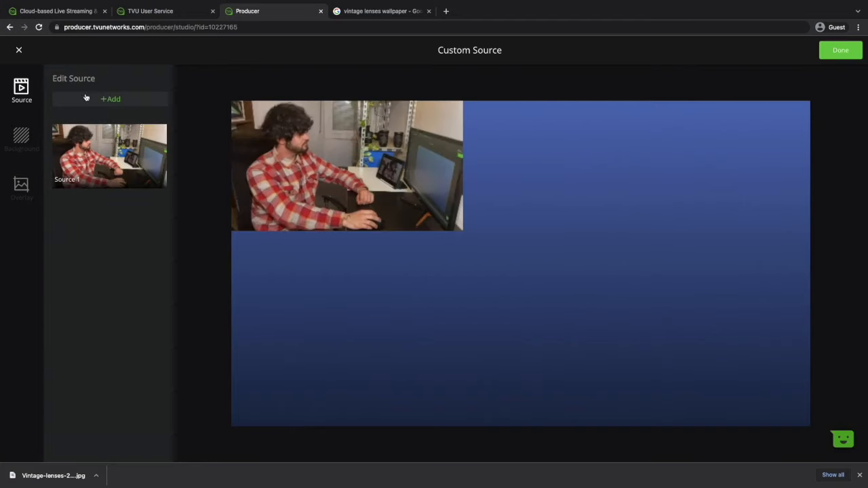
left_click(110, 98)
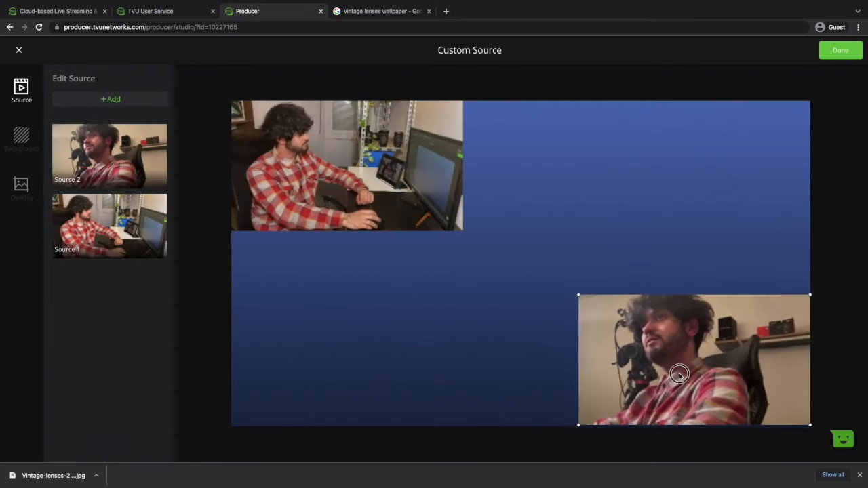
left_click(21, 135)
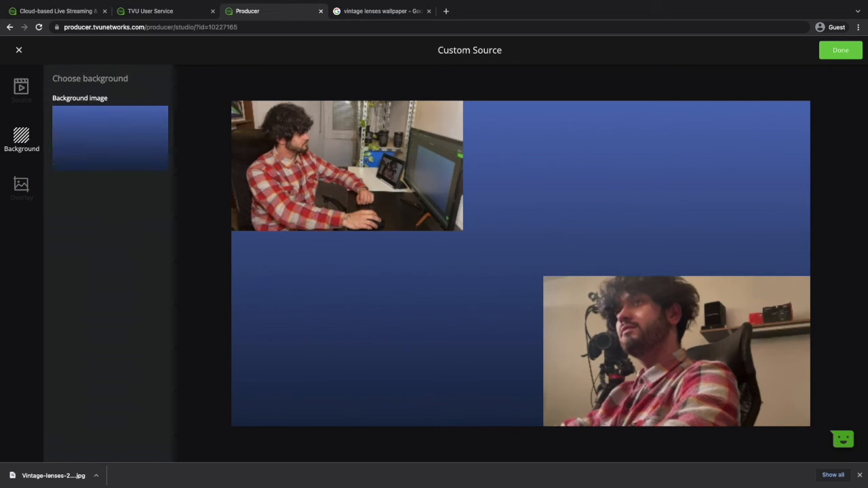
left_click(110, 138)
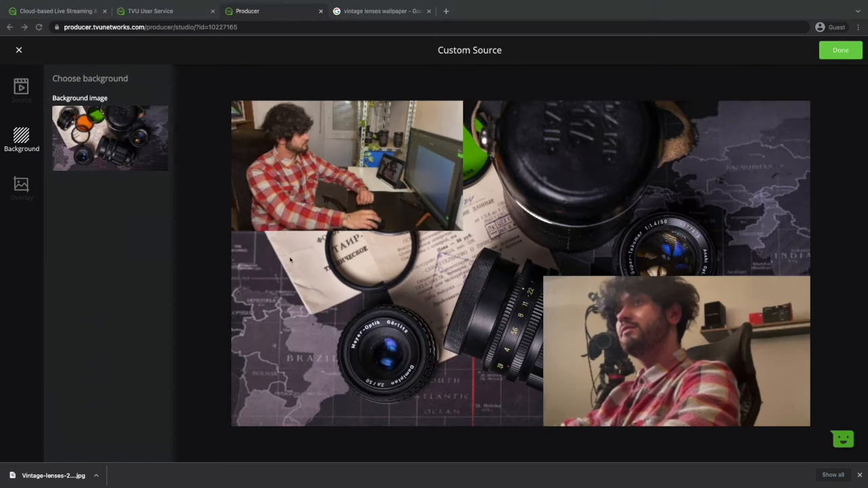
left_click(21, 190)
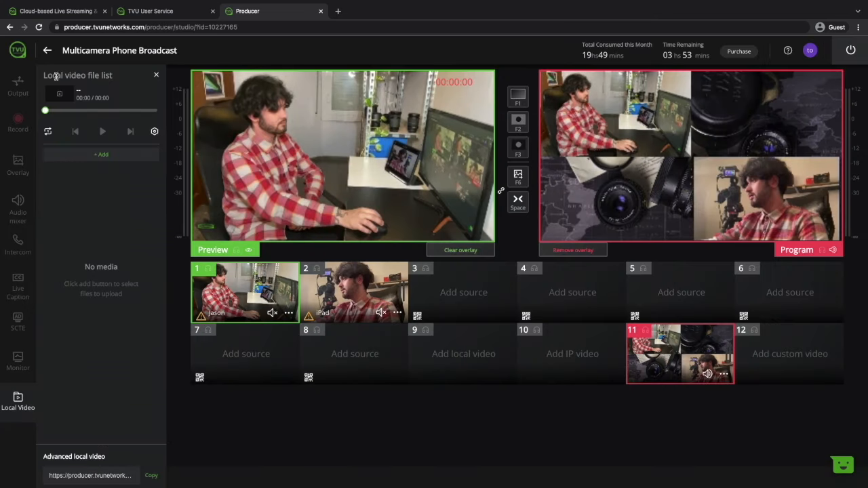
Upload aa.mp4 as local video source 9 and cue the custom layout in preview.
left_click(101, 154)
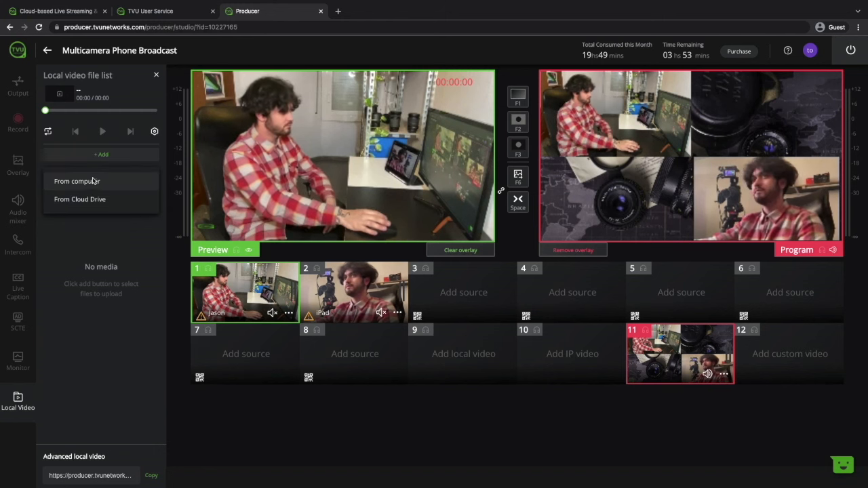
left_click(76, 181)
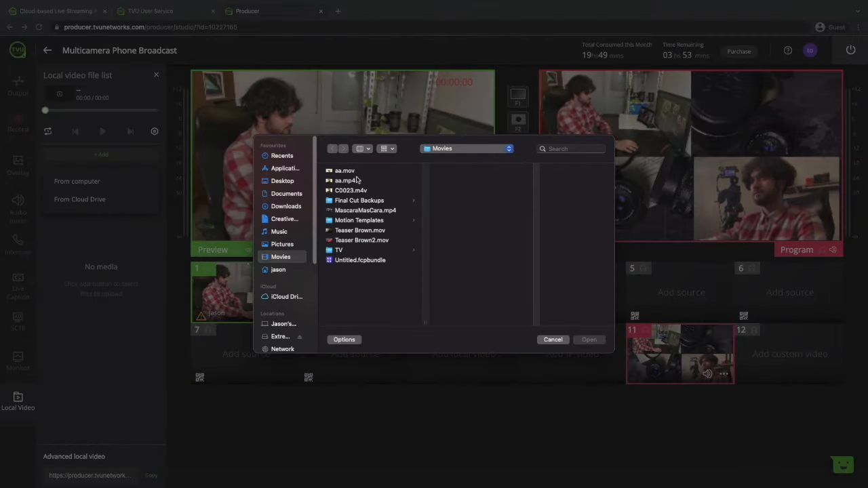
left_click(553, 339)
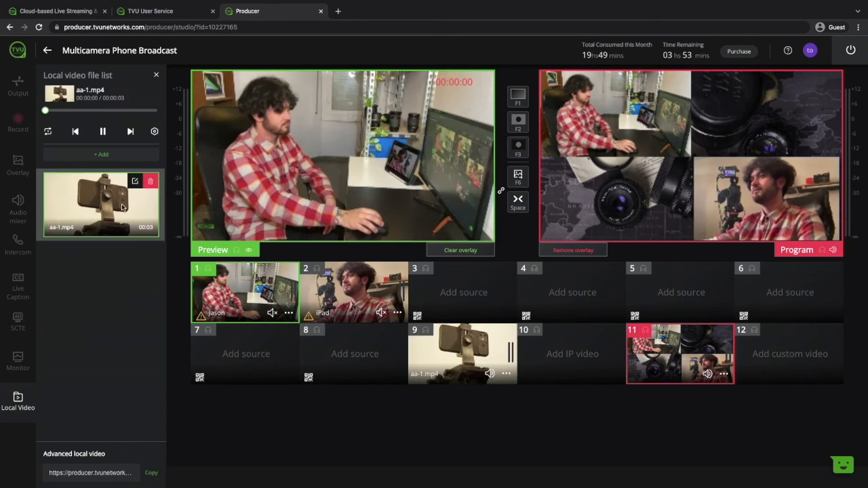
left_click(490, 374)
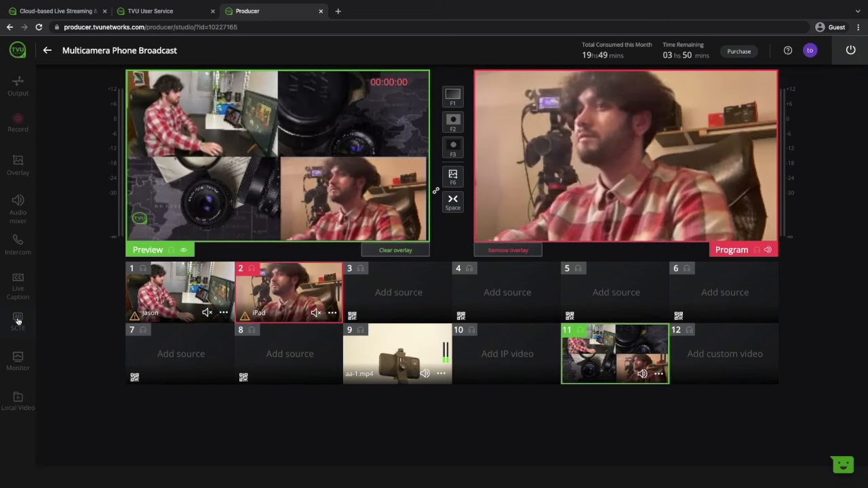
Browse the SCTE ad-insertion signal types, then open the empty Record marker panel.
left_click(18, 318)
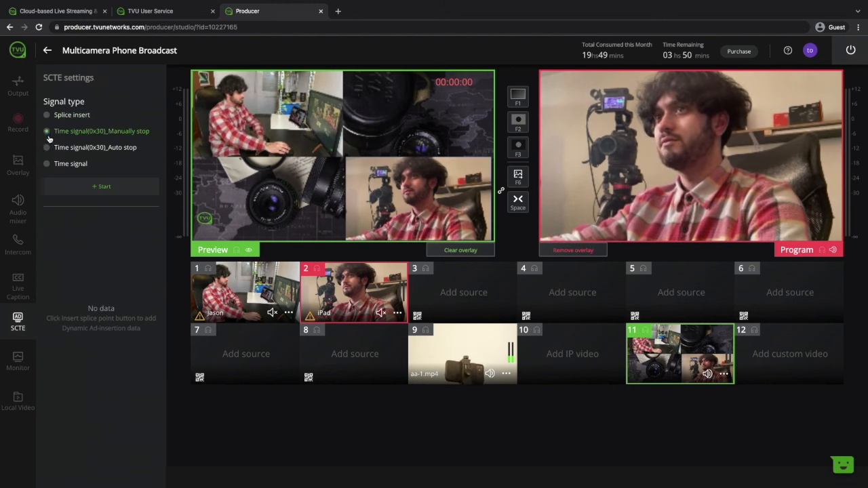
left_click(47, 147)
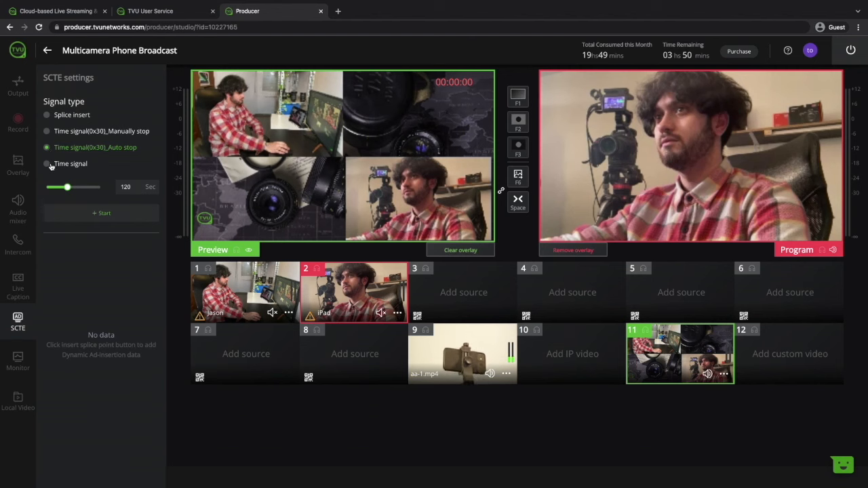
left_click(46, 114)
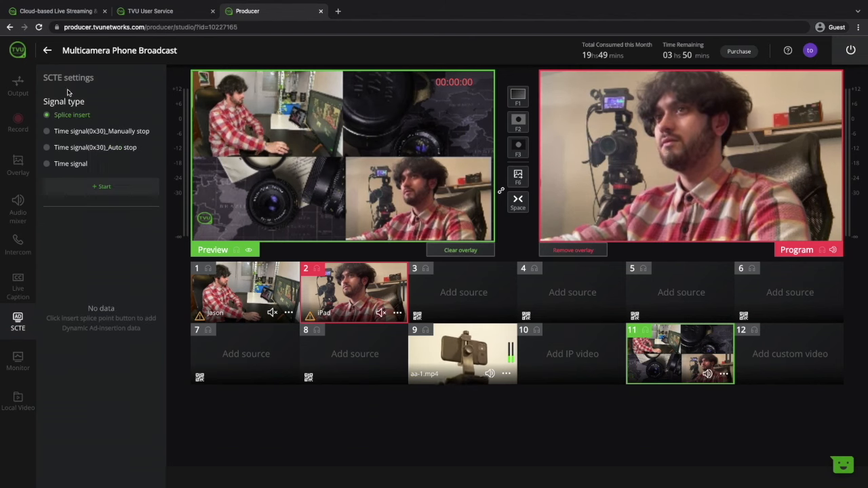
left_click(18, 122)
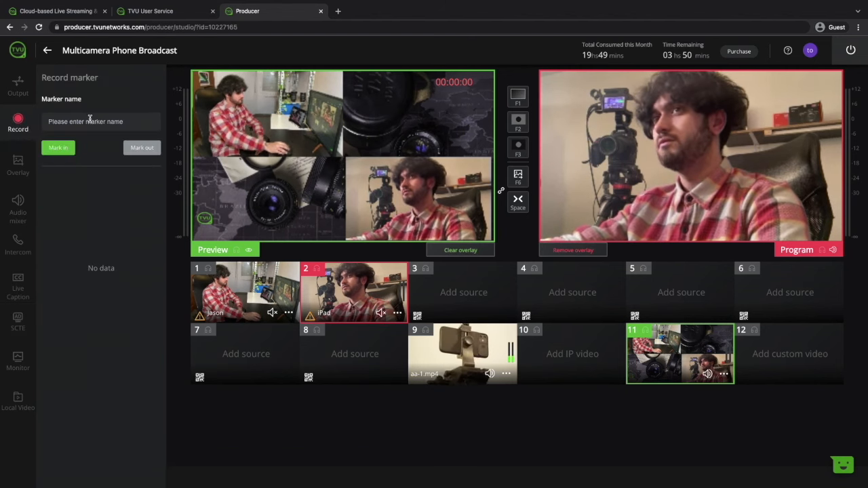
Request a full-range download of the StudioOutput cloud recording.
left_click(58, 148)
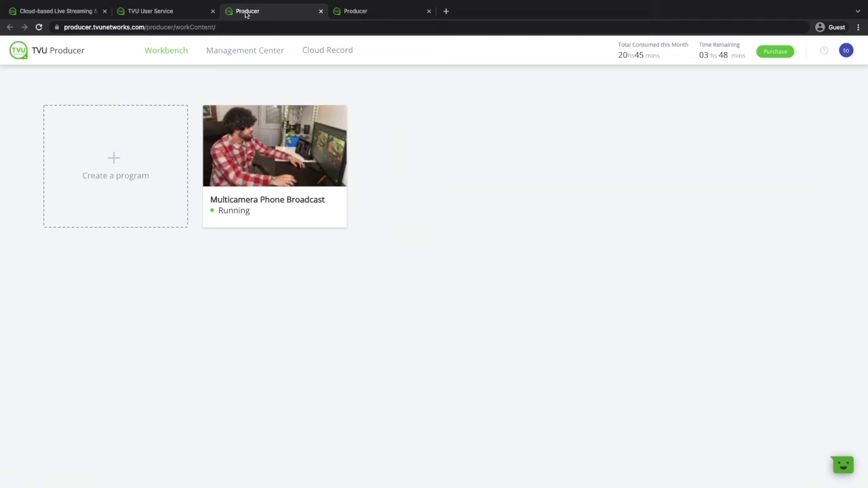
left_click(380, 11)
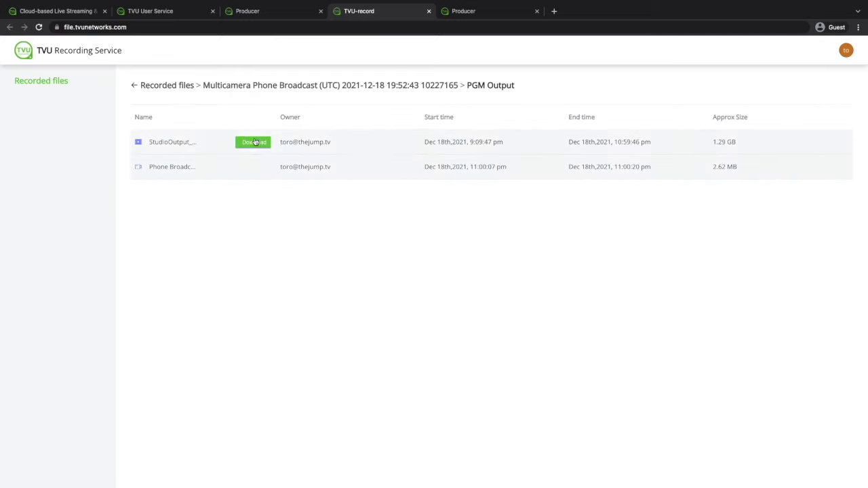
left_click(253, 142)
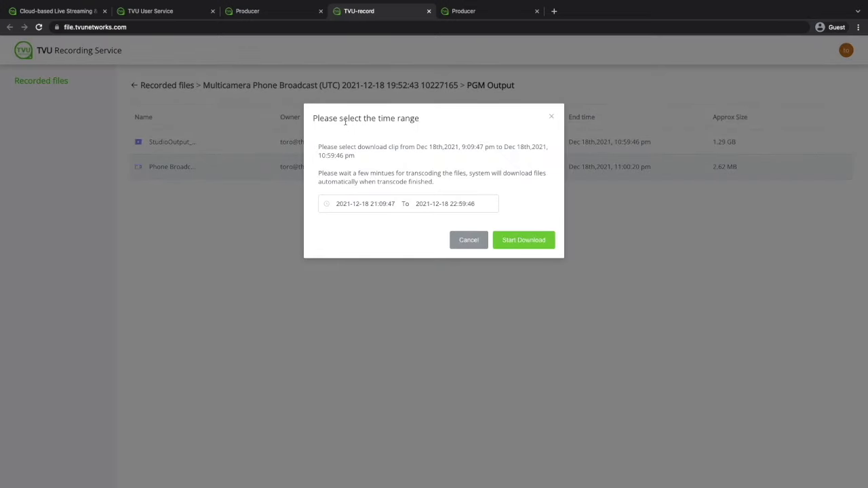
left_click(523, 240)
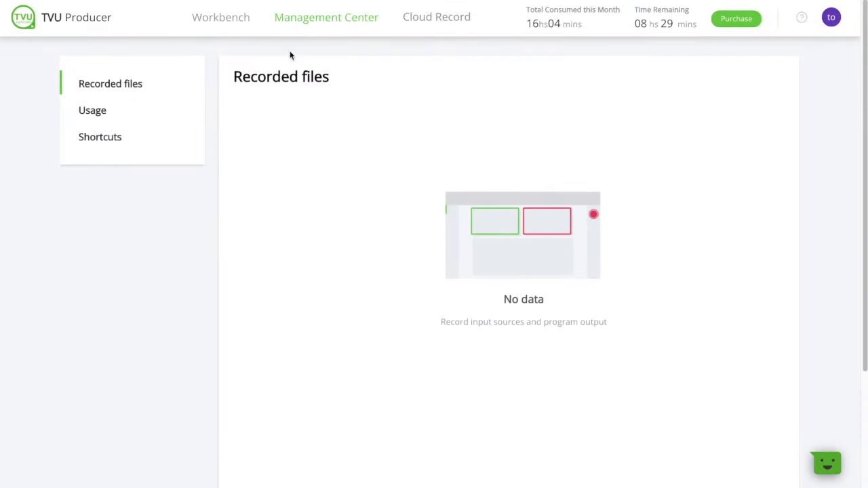
Open the Shortcuts list and scroll through the source, transition and cut shortcuts.
left_click(99, 136)
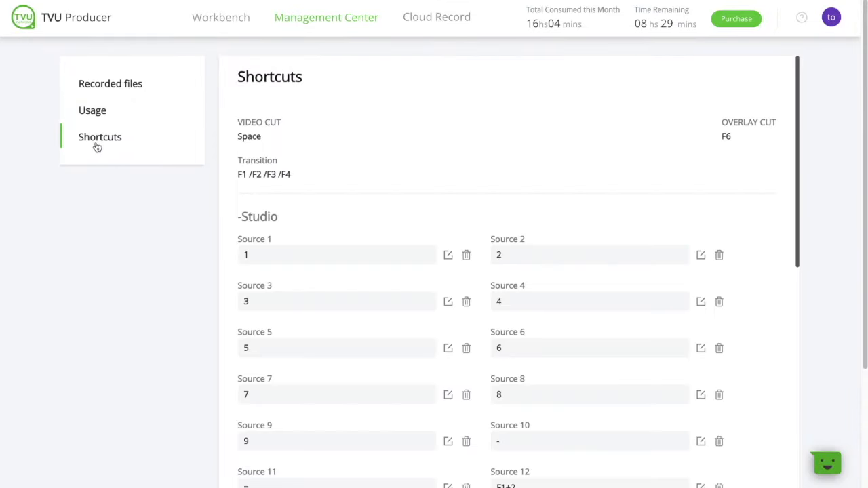
mouse_move(383, 202)
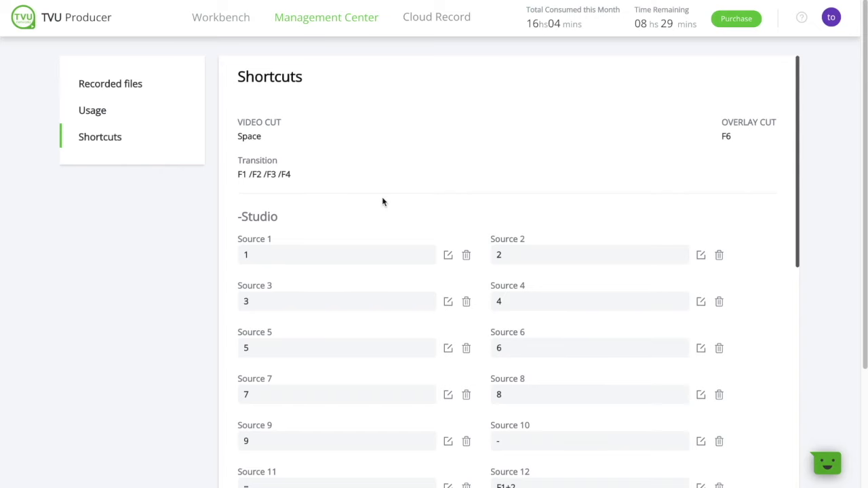
scroll("down", 3)
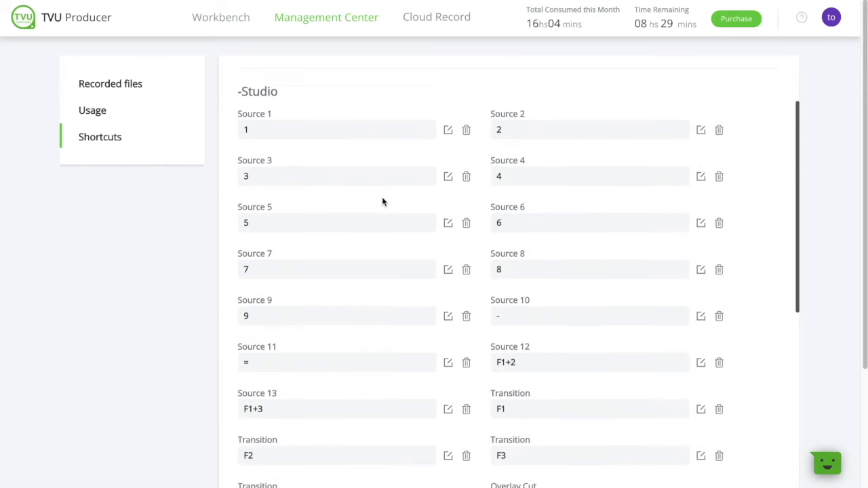
scroll("down", 3)
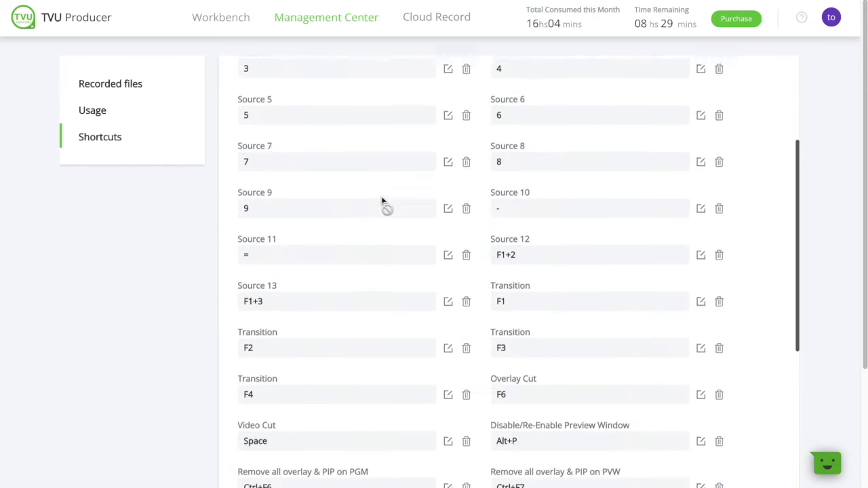
scroll("down", 3)
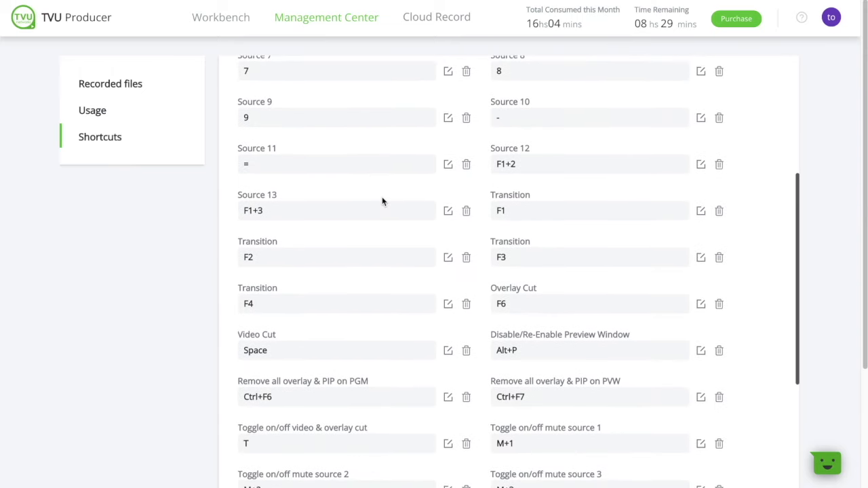
scroll("down", 3)
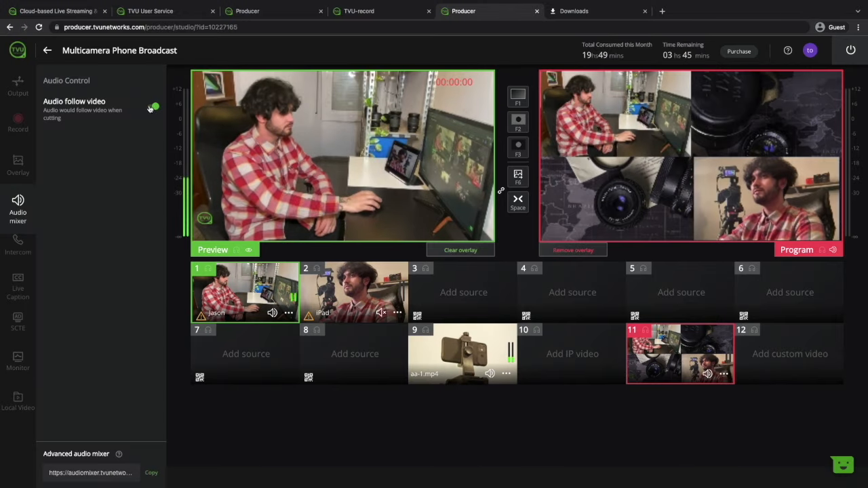
Toggle Audio follow video off and back on, then copy the advanced audio mixer link.
left_click(151, 106)
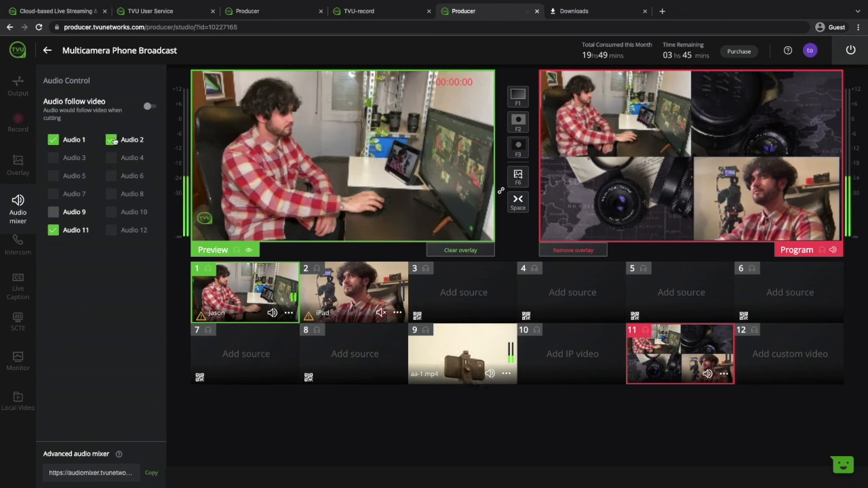
left_click(149, 106)
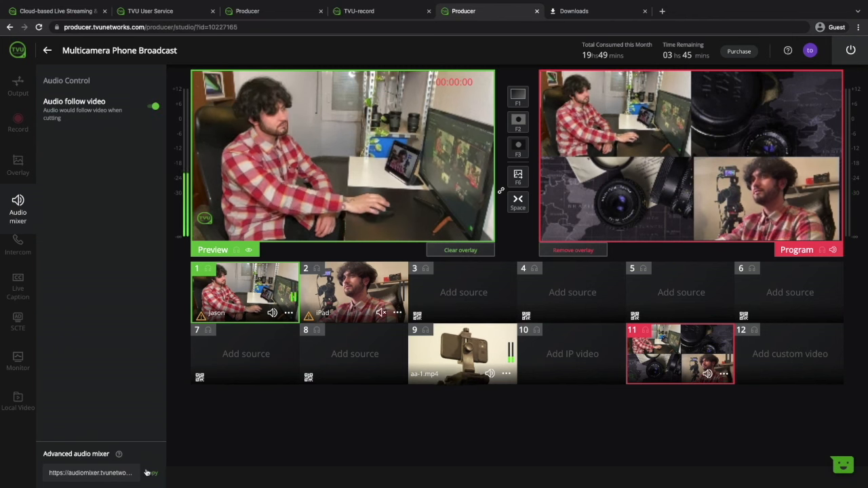
left_click(761, 11)
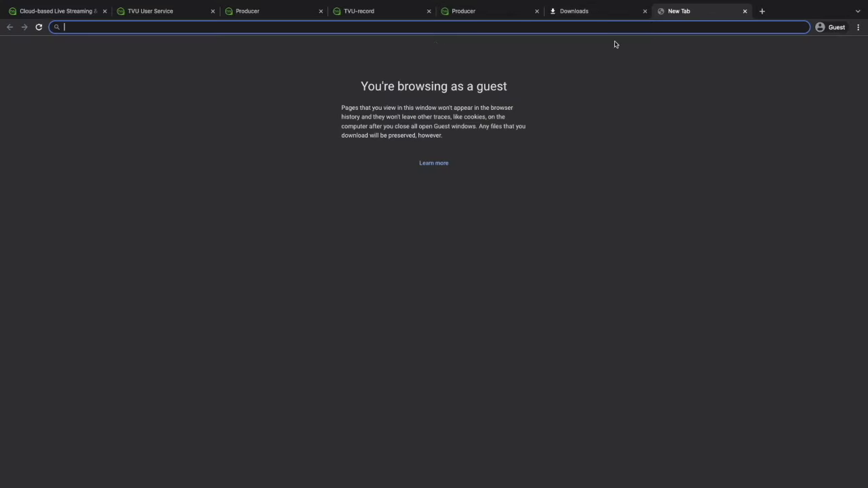
Load the advanced audio mixer URL, lower Source 2's fader and adjust Source 1's pan.
type("https://audiomixer.tvunetworks.com/a579696c-cb4b-498c-b2f6-4a668b079f8a")
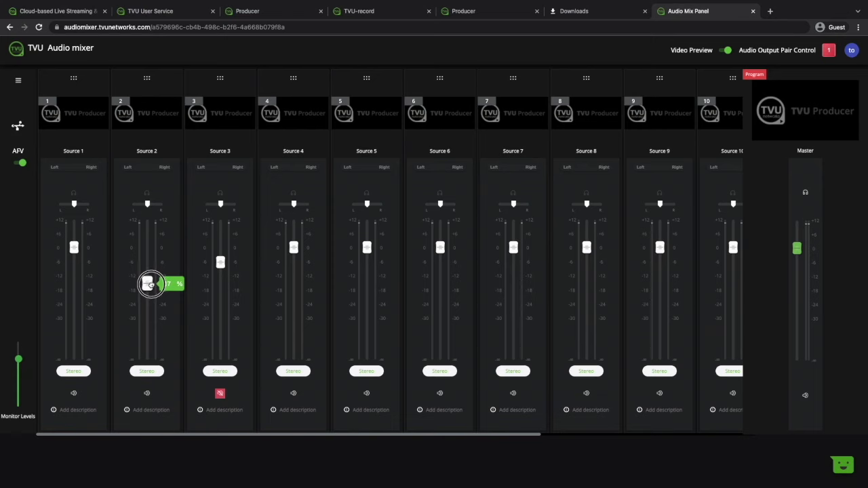
left_click_drag(149, 283, 139, 204)
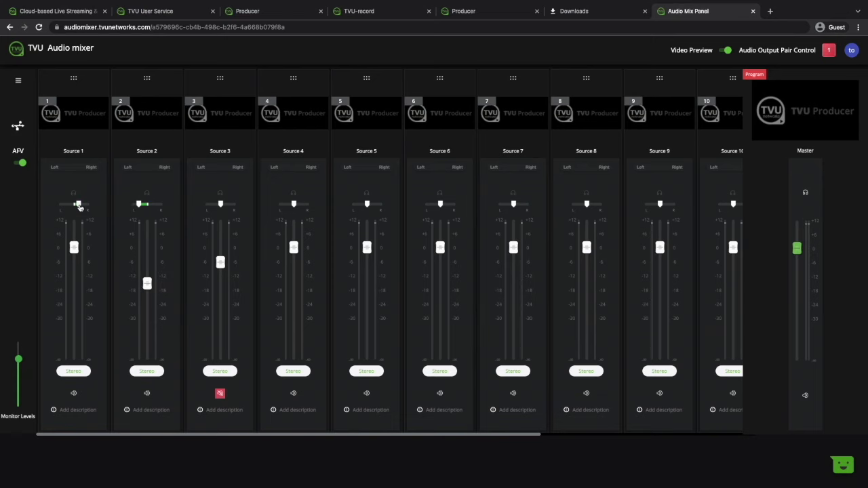
left_click(463, 11)
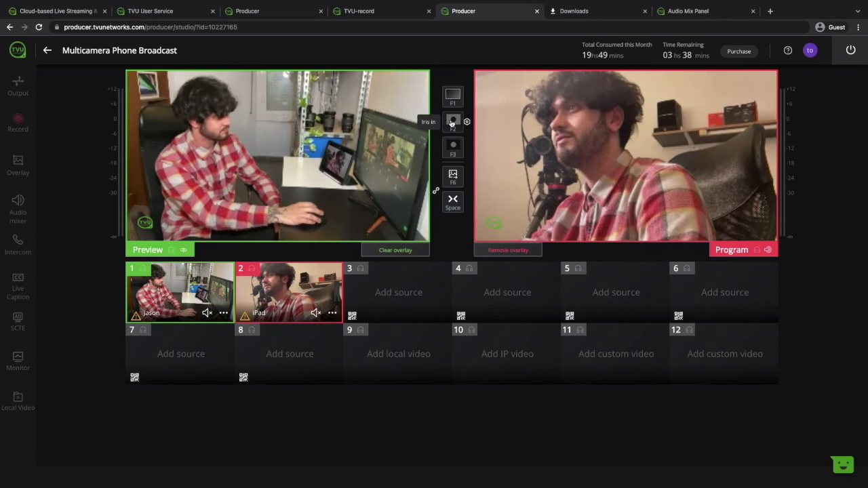
Take the iPad camera to program with the Iris transition and start an intercom call with iPad.
left_click(452, 95)
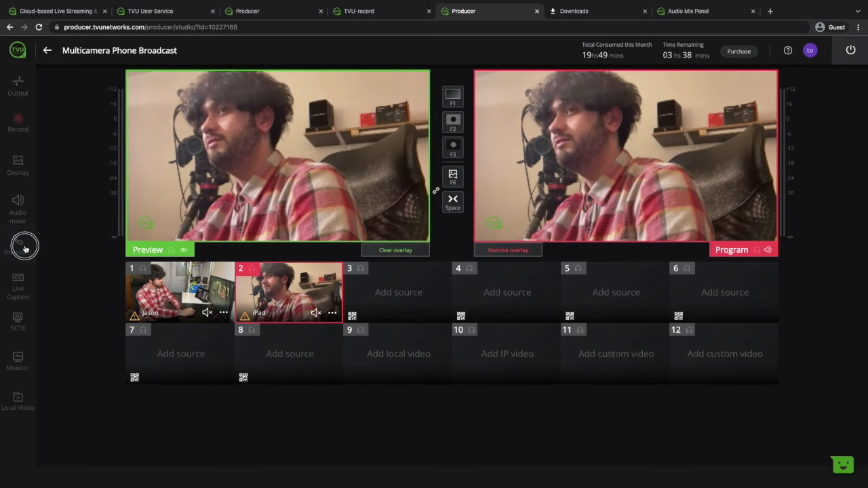
left_click(18, 244)
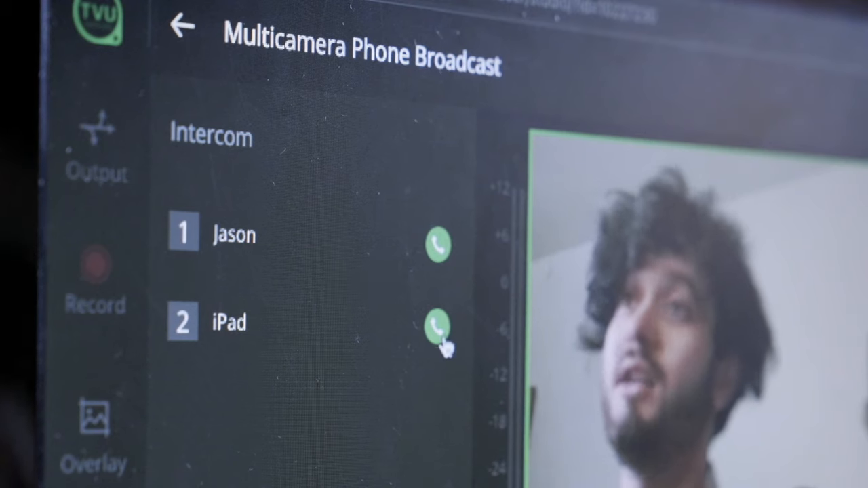
left_click(437, 329)
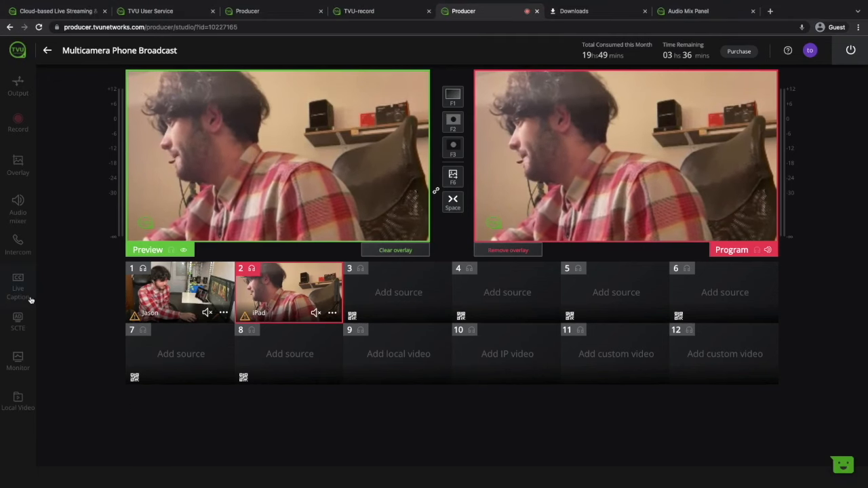
In Live Caption, choose 'Go with it' to use TVU's native transcriber.
left_click(18, 284)
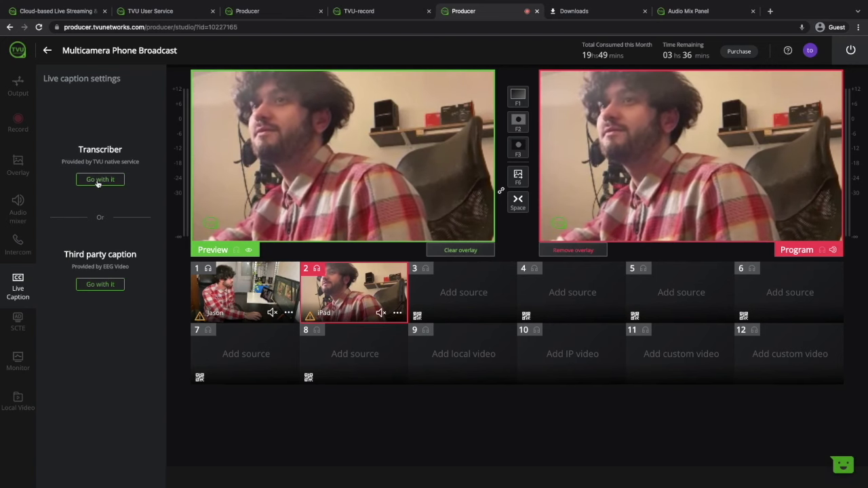
left_click(100, 179)
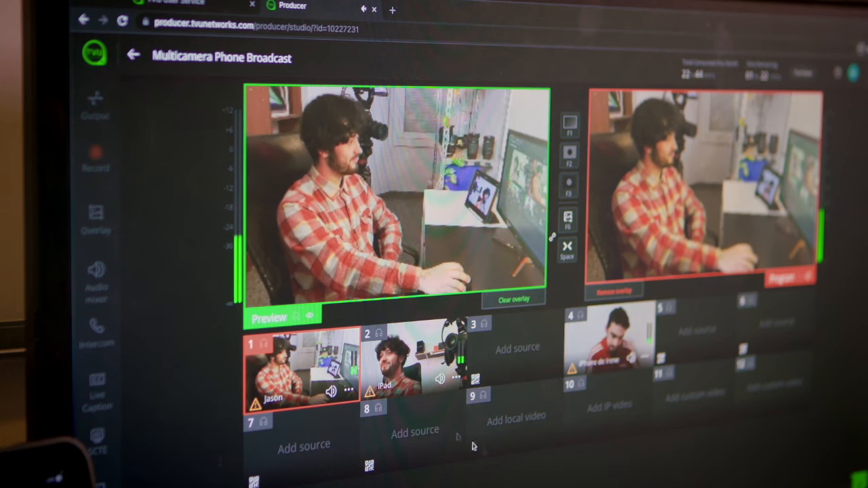
mouse_move(529, 482)
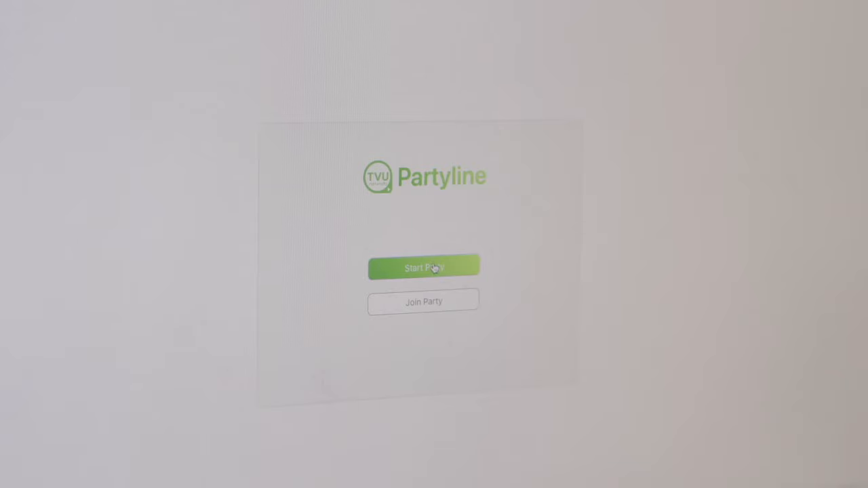
Start a Partyline party, open Gallery View, and add participant Jason as a source.
left_click(424, 267)
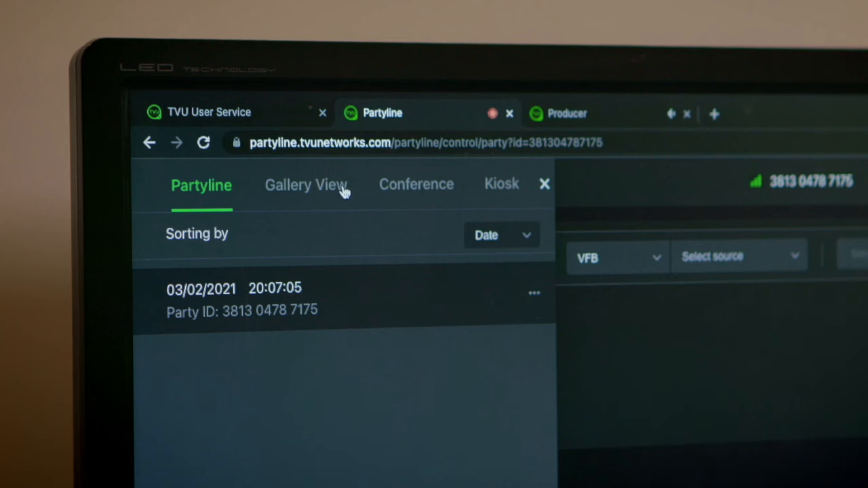
left_click(306, 184)
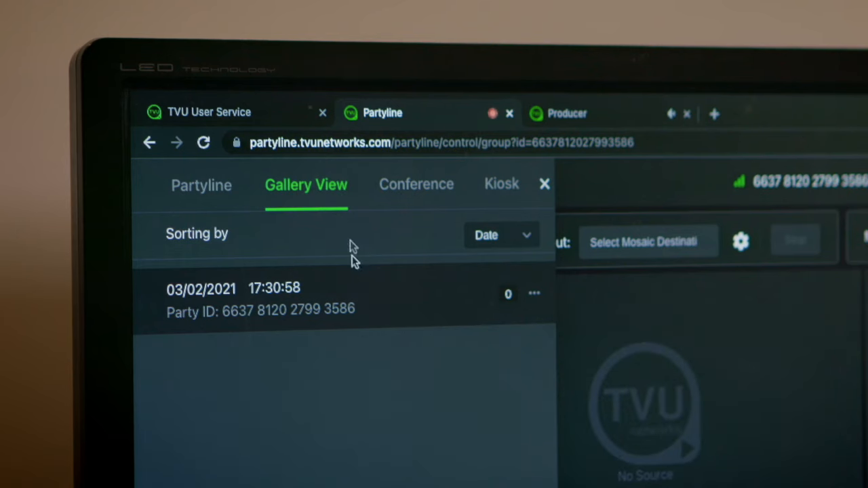
left_click(416, 184)
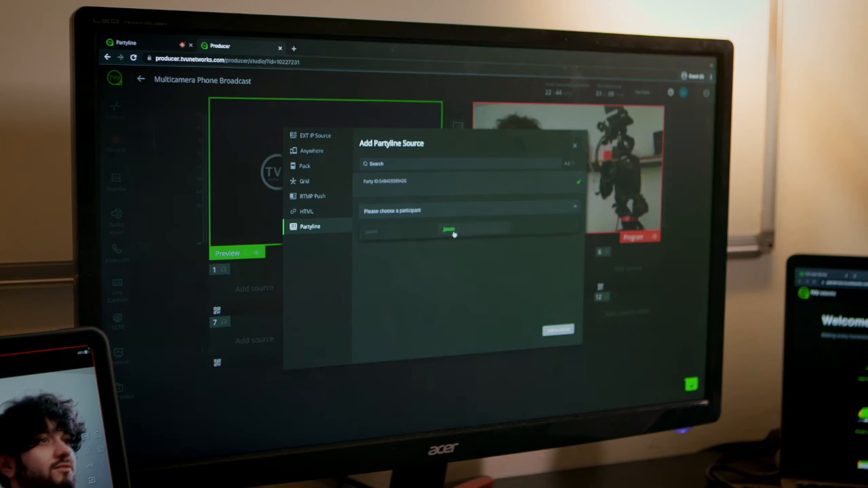
left_click(447, 232)
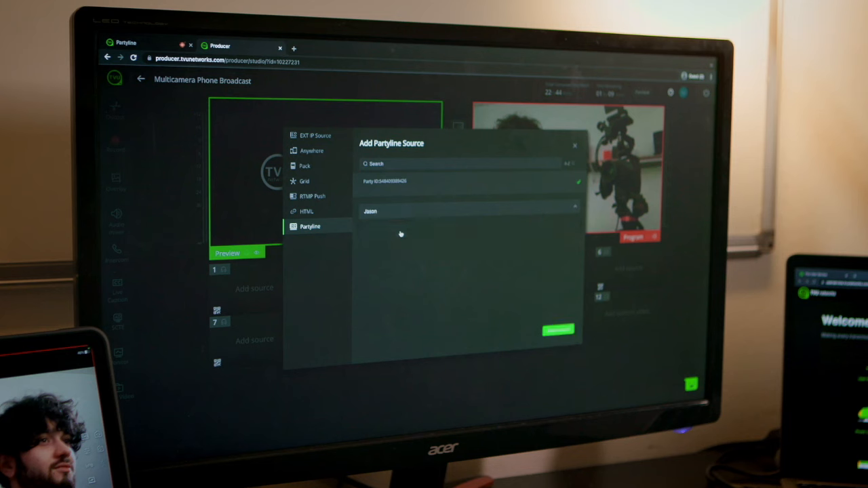
left_click(556, 330)
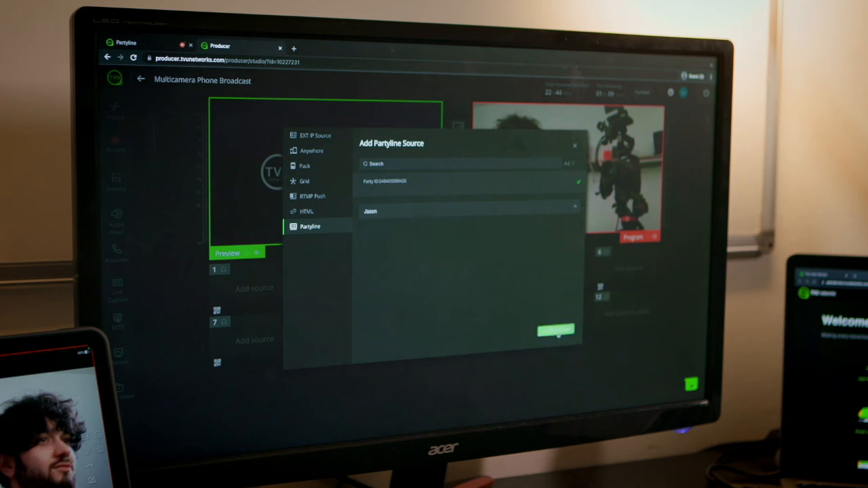